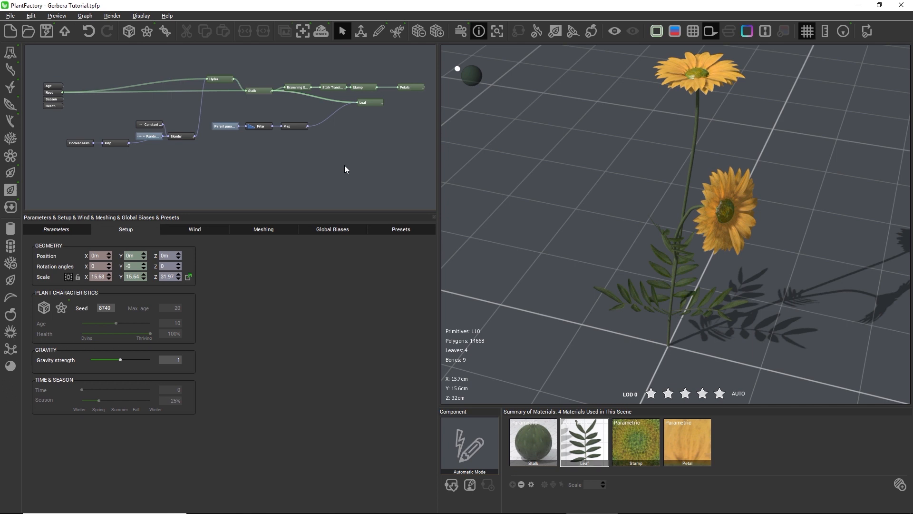
mouse_move(343, 31)
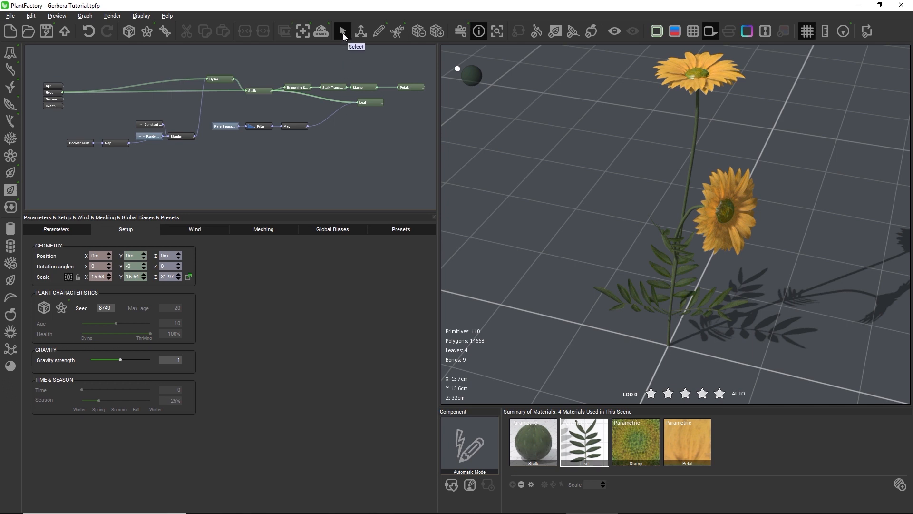
mouse_move(676, 371)
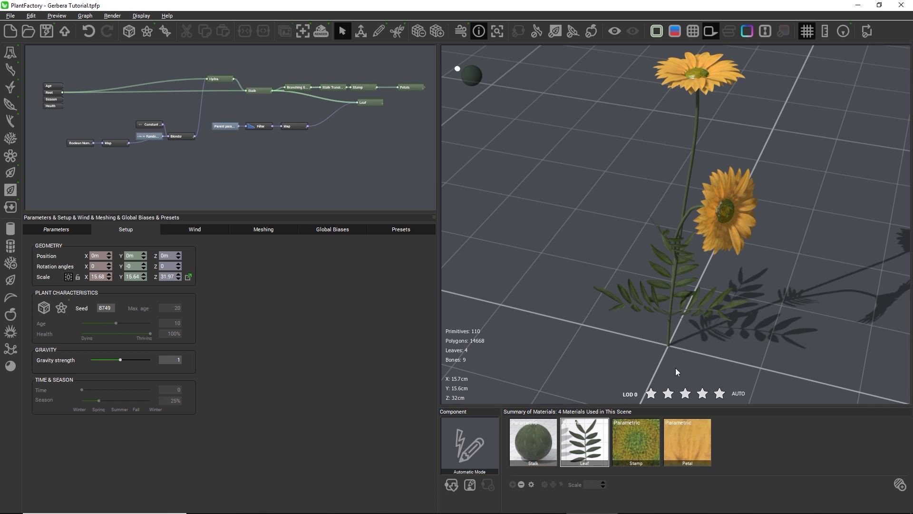
Cycle the LOD star buttons and leave the gerbera preview at full-detail LOD 0
left_click(651, 393)
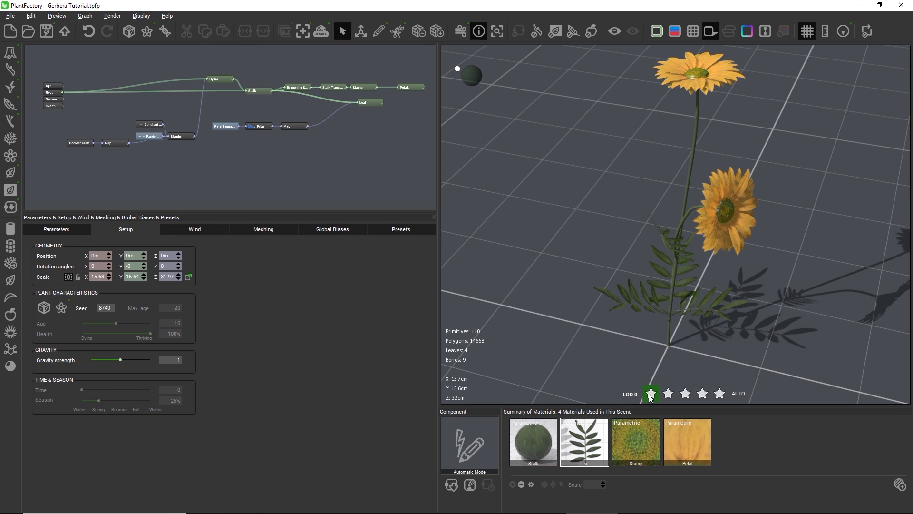
left_click(702, 394)
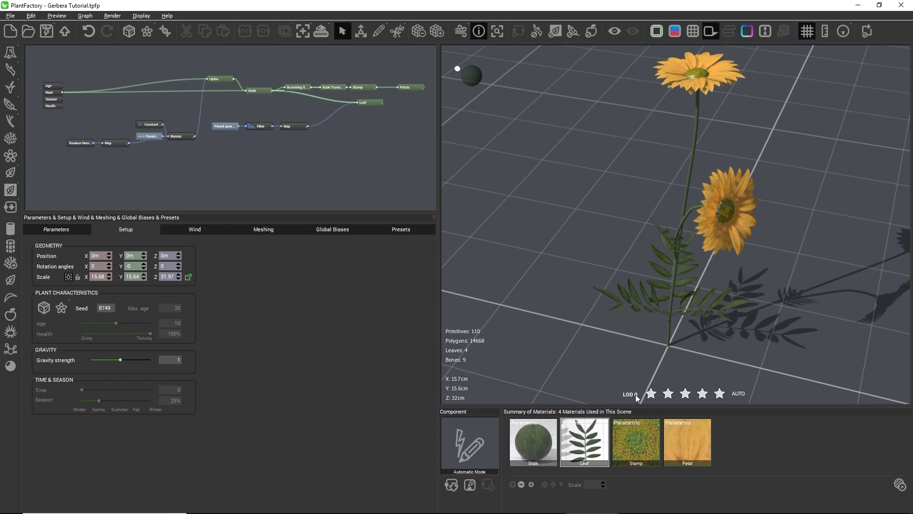
left_click(719, 394)
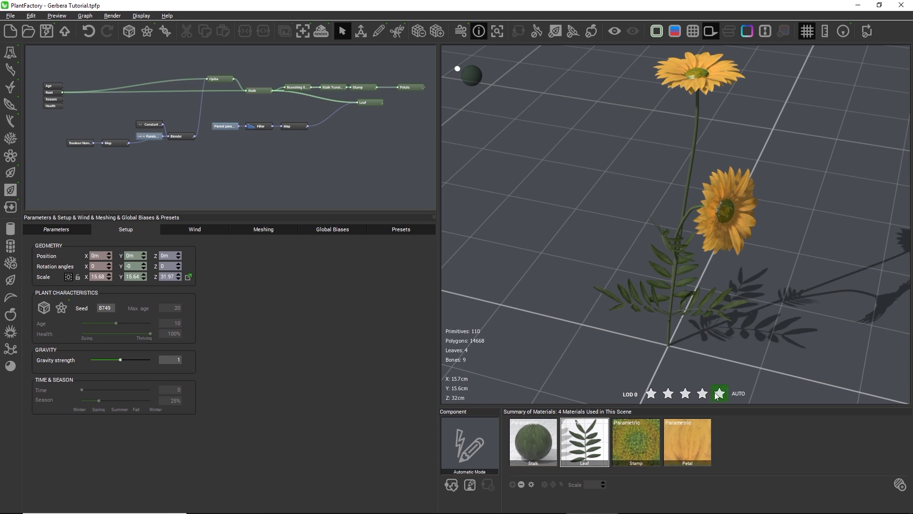
left_click(702, 394)
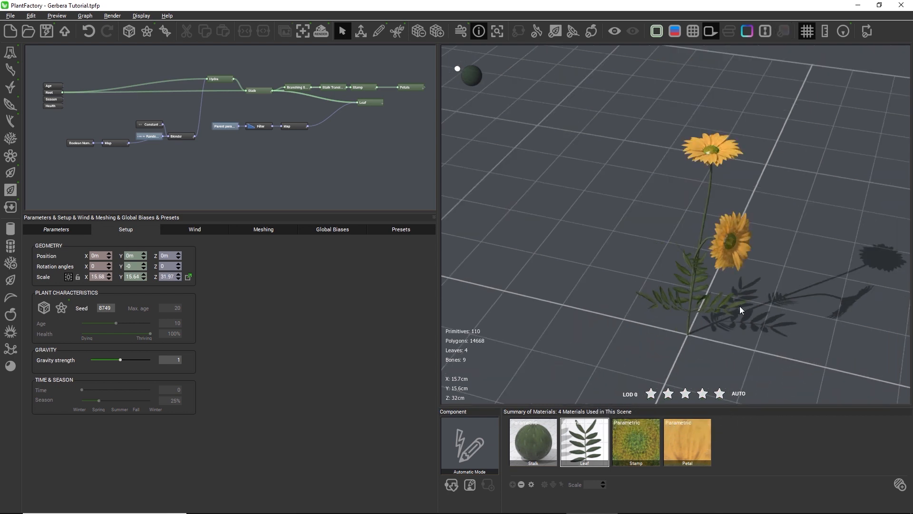
mouse_move(724, 325)
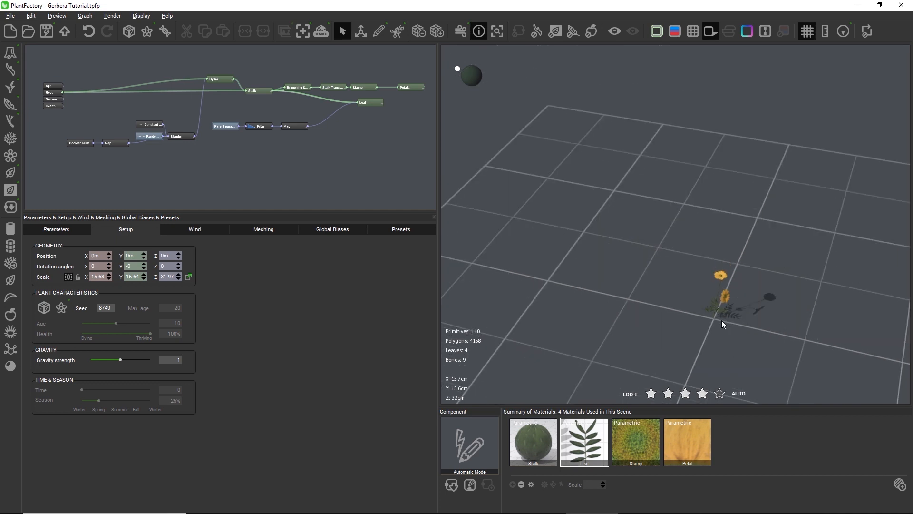
Zoom far out so the gerbera drops through LOD 1 and LOD 4 to LOD 3 (1,002 polygons)
left_click(668, 394)
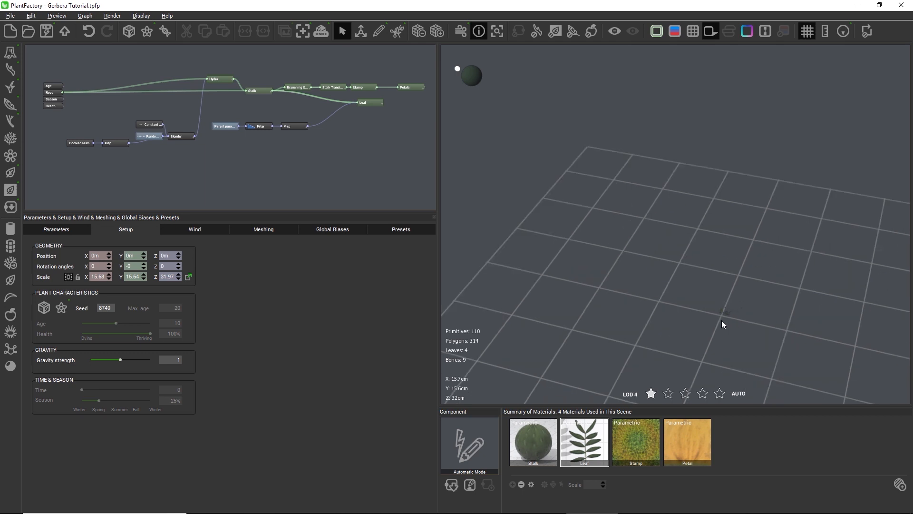
left_click(668, 394)
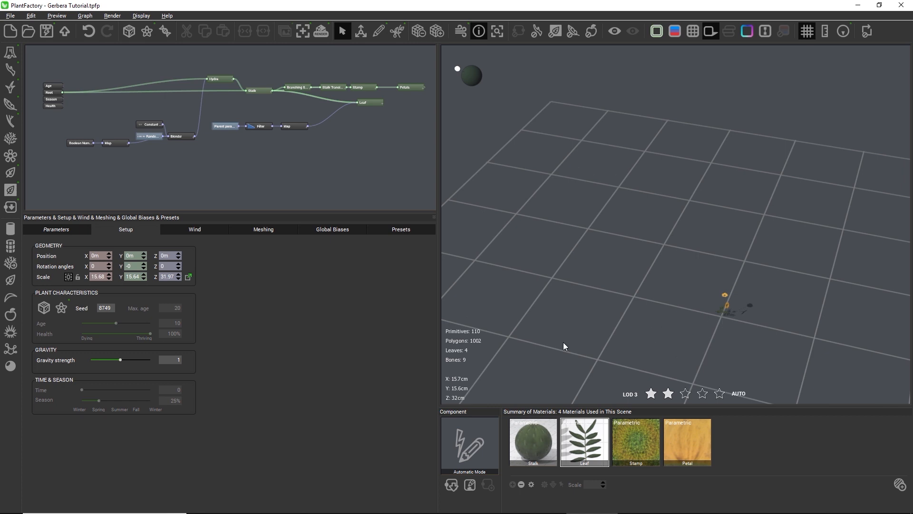
mouse_move(473, 350)
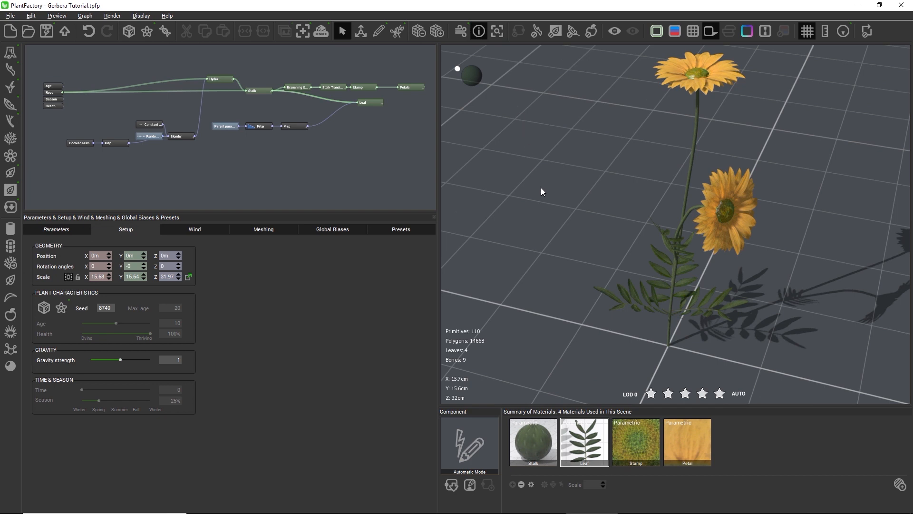
Preview LOD 2, 3 and 4 (62 polygons), then switch back to AUTO at LOD 0
left_click(702, 394)
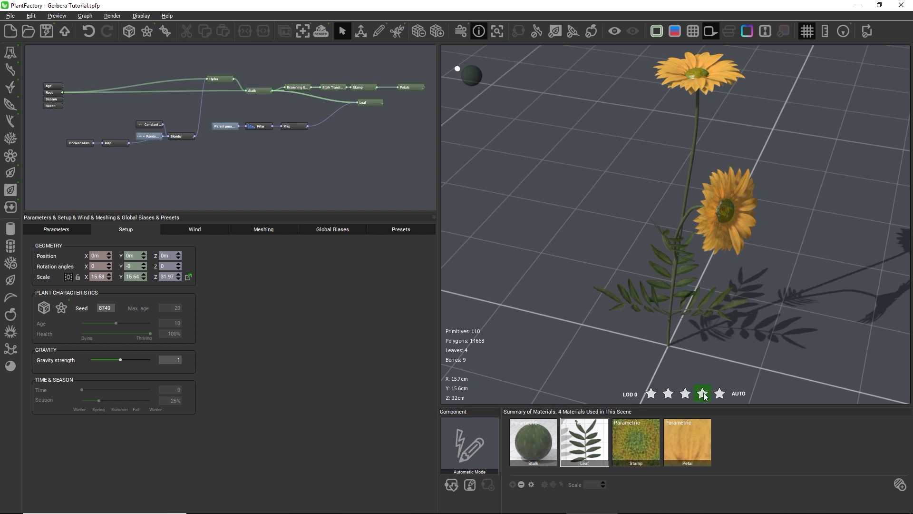
left_click(685, 393)
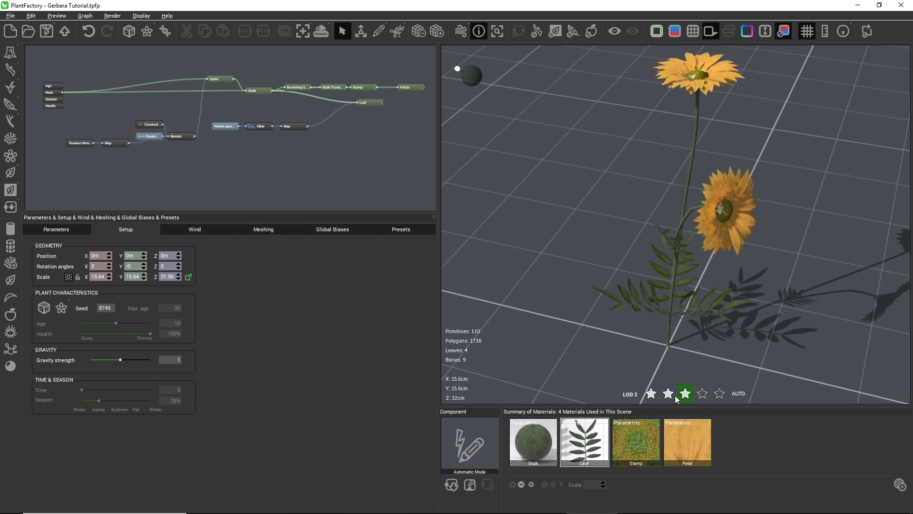
left_click(668, 394)
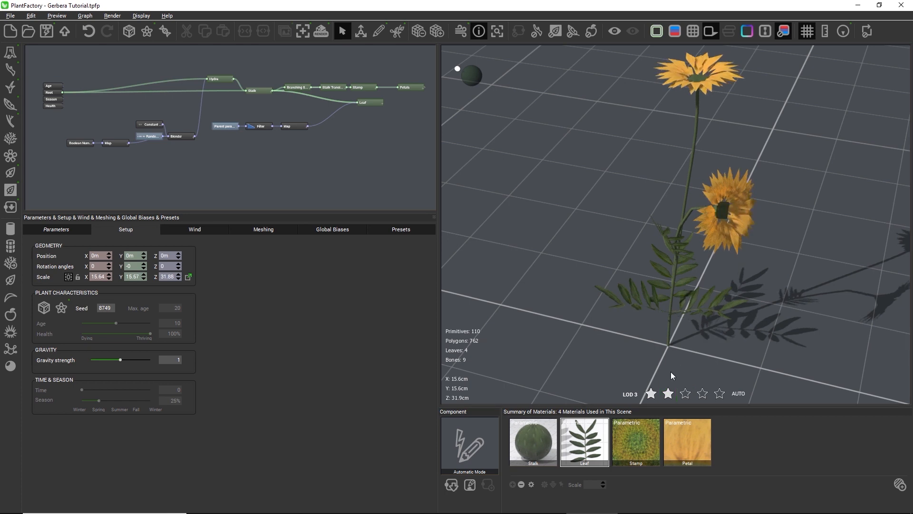
left_click(651, 394)
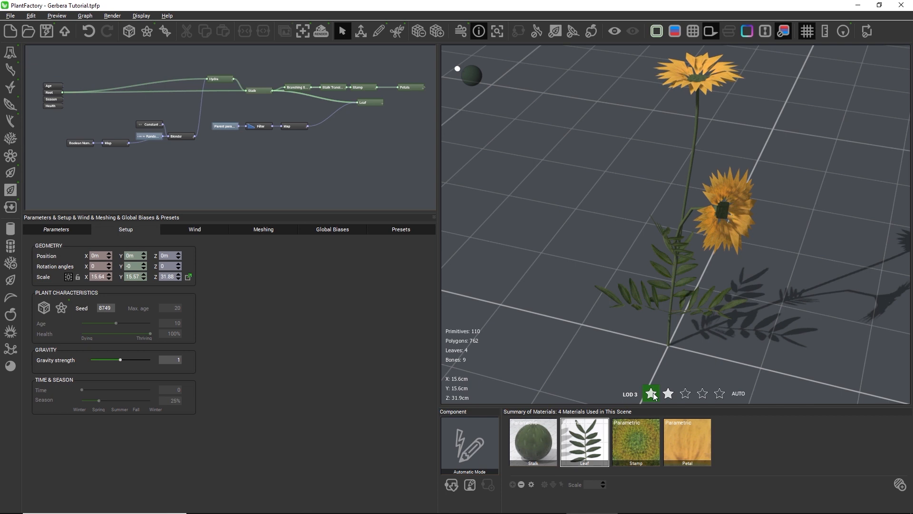
left_click(668, 394)
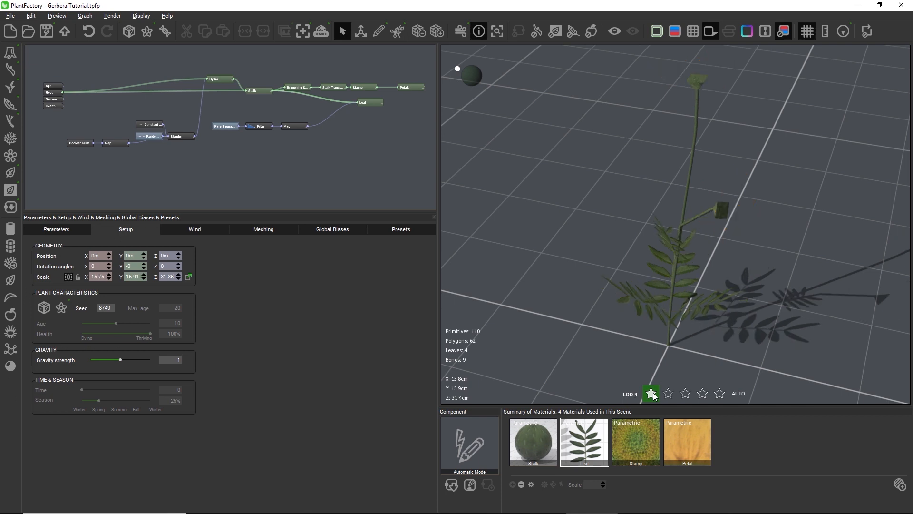
left_click(650, 394)
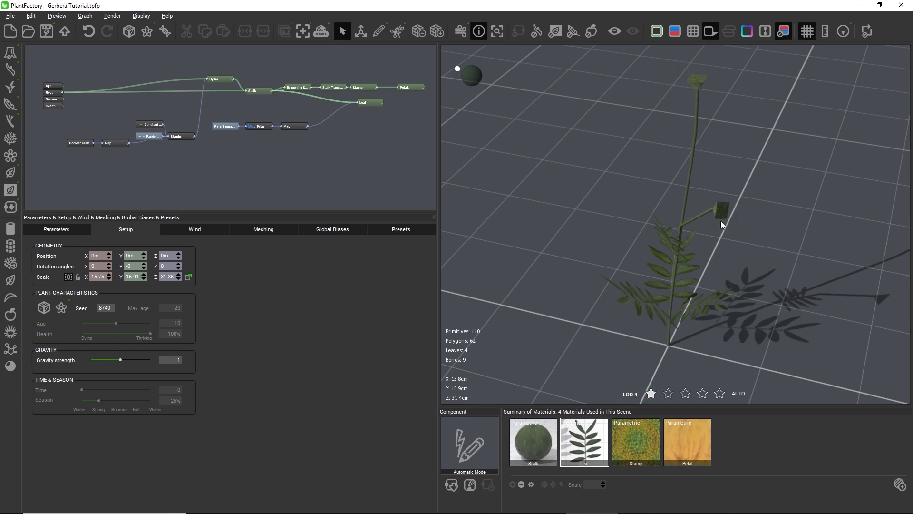
left_click(720, 394)
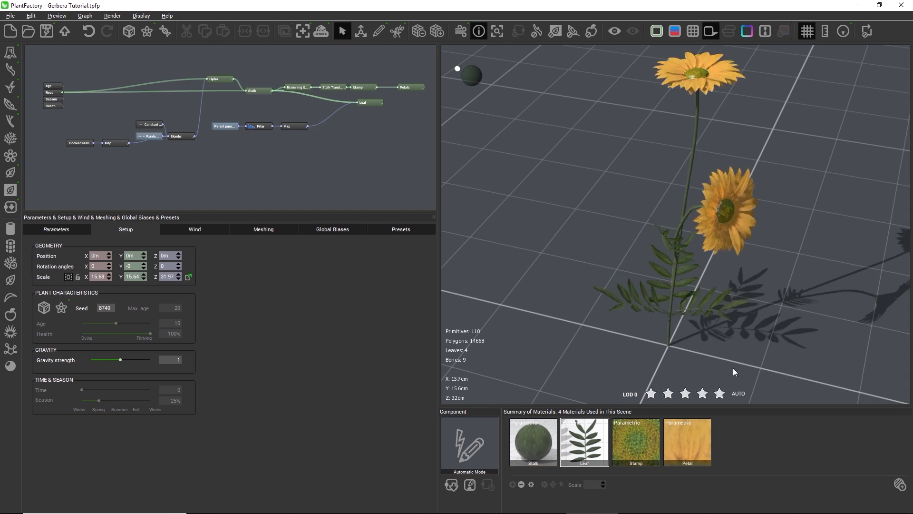
mouse_move(690, 321)
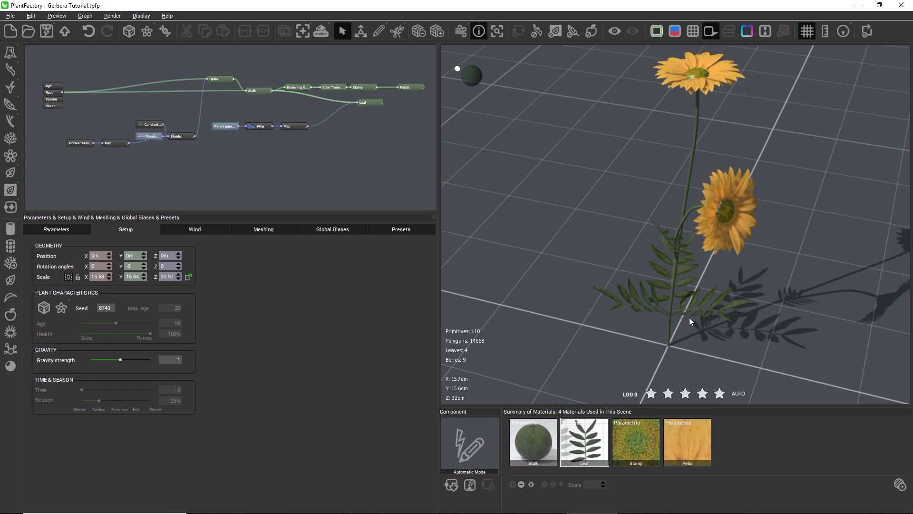
mouse_move(610, 307)
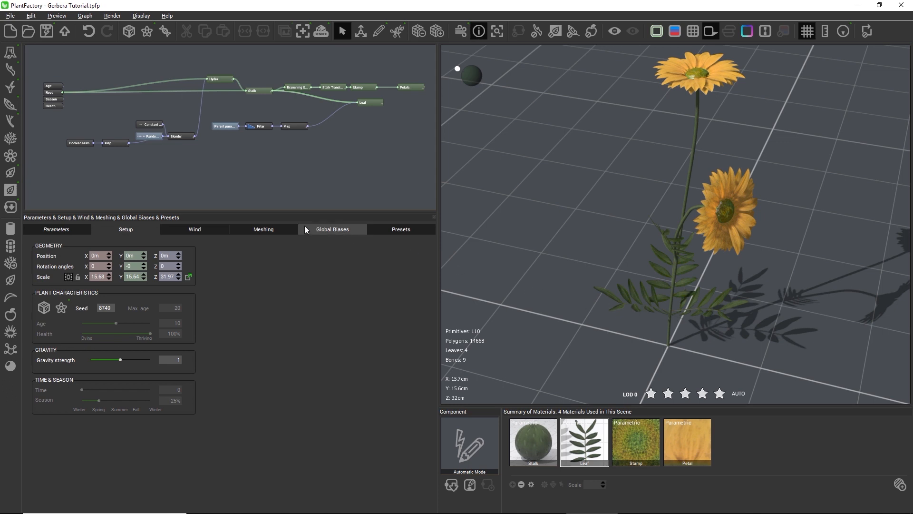
Set Number of simplified LOD to 2 in the Meshing tab's Levels of Detail section
left_click(262, 229)
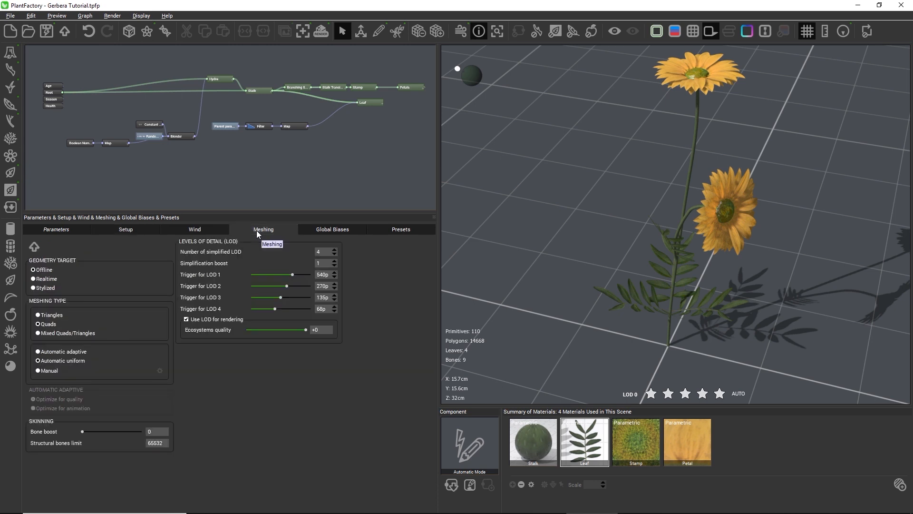
mouse_move(222, 256)
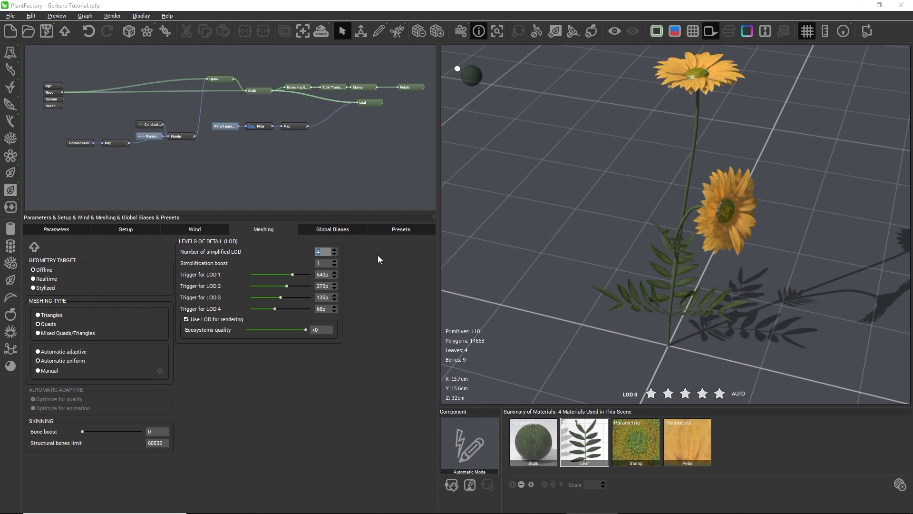
left_click(335, 254)
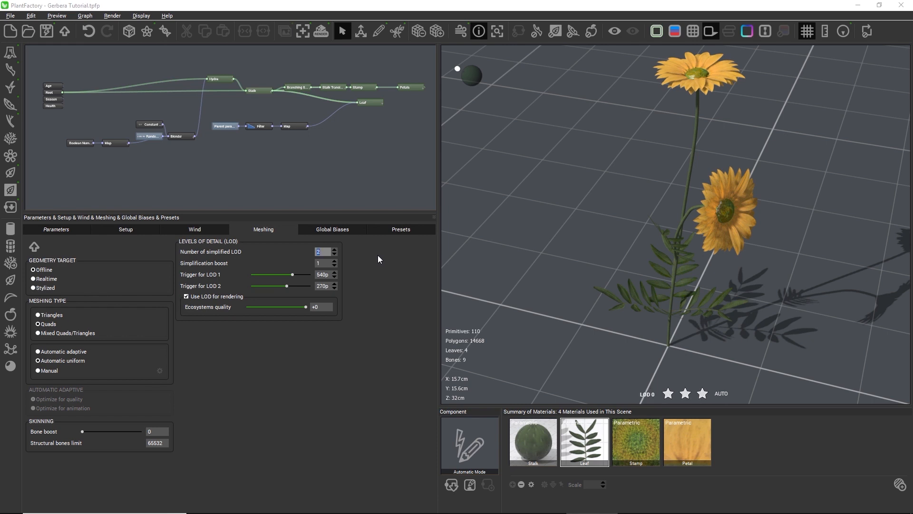
mouse_move(210, 267)
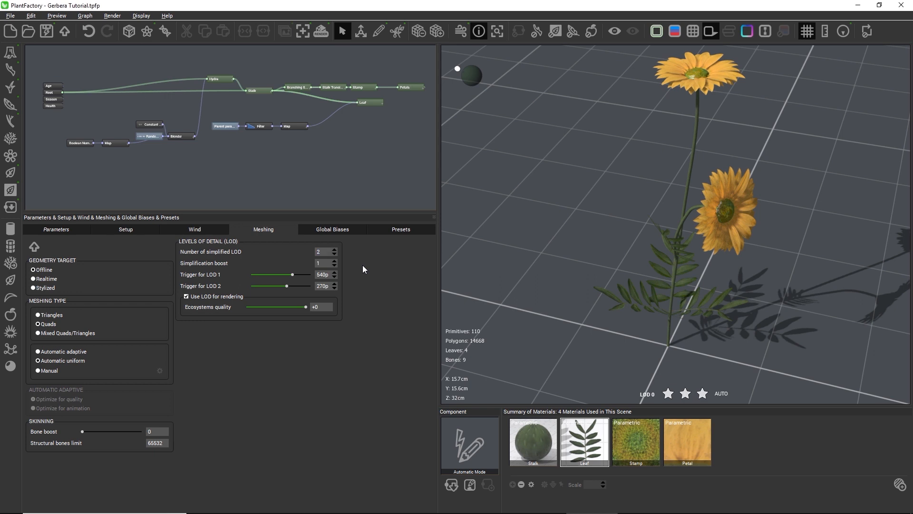
mouse_move(211, 267)
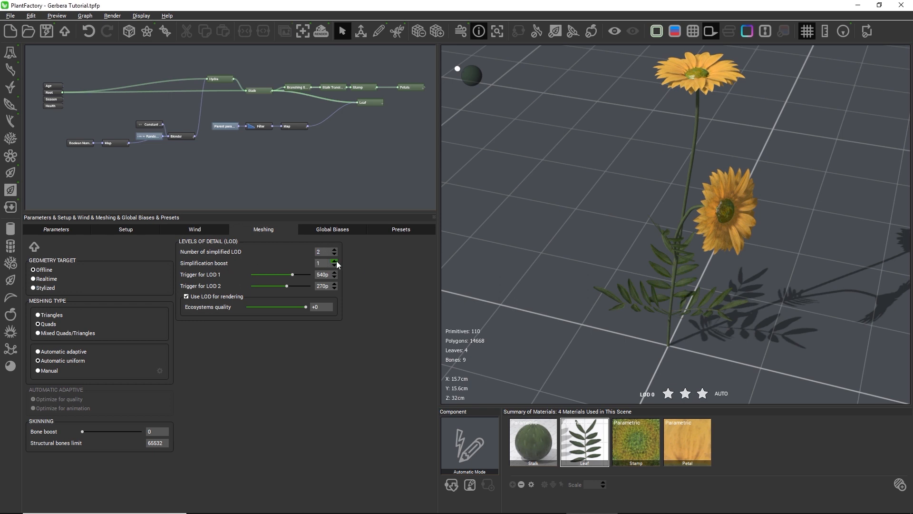
Preview LOD 1 and LOD 0, confirming AUTO switches to LOD 1 (4,158 polygons) when distant
left_click(685, 393)
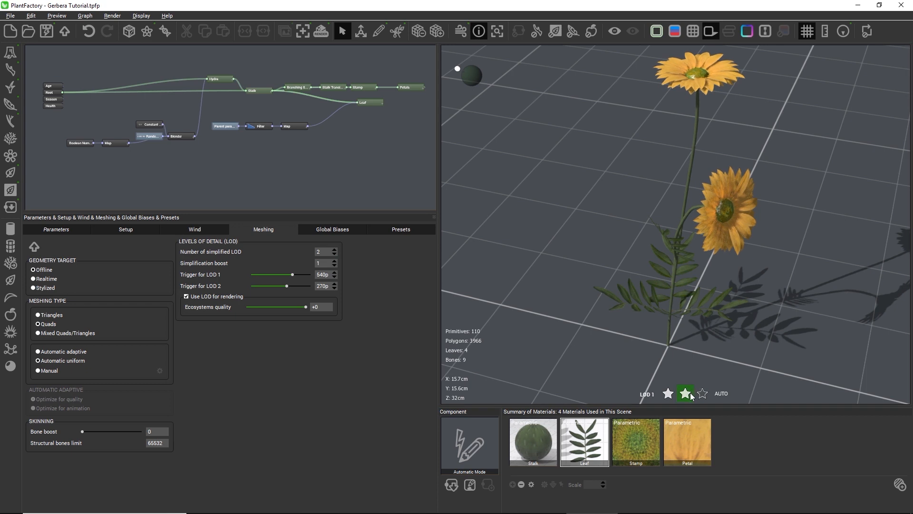
left_click(686, 393)
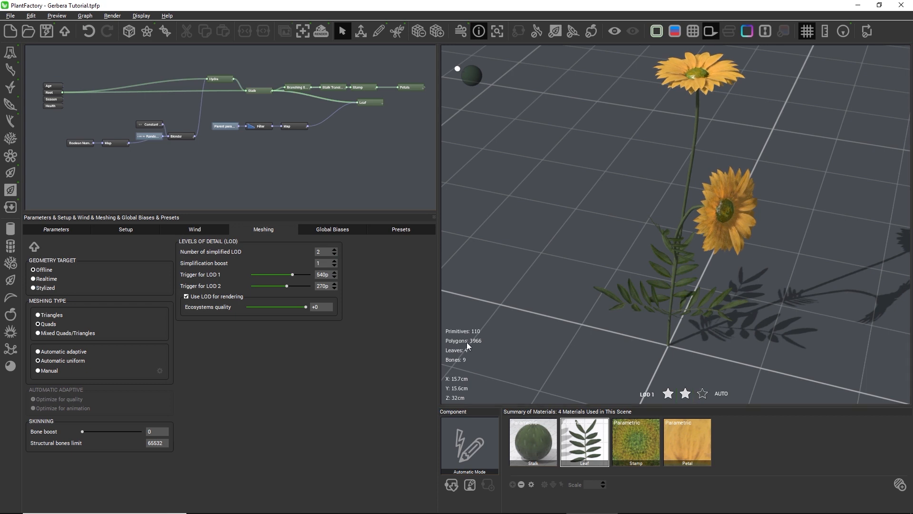
left_click(703, 393)
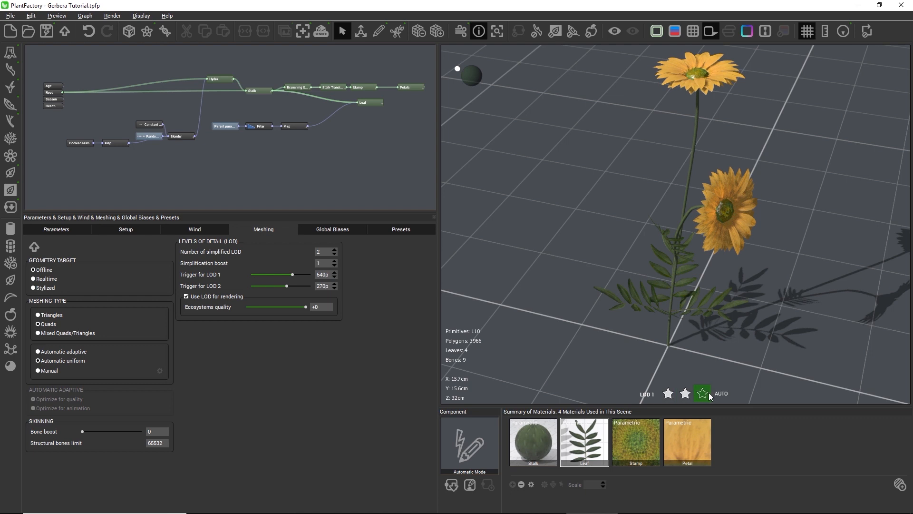
left_click(703, 393)
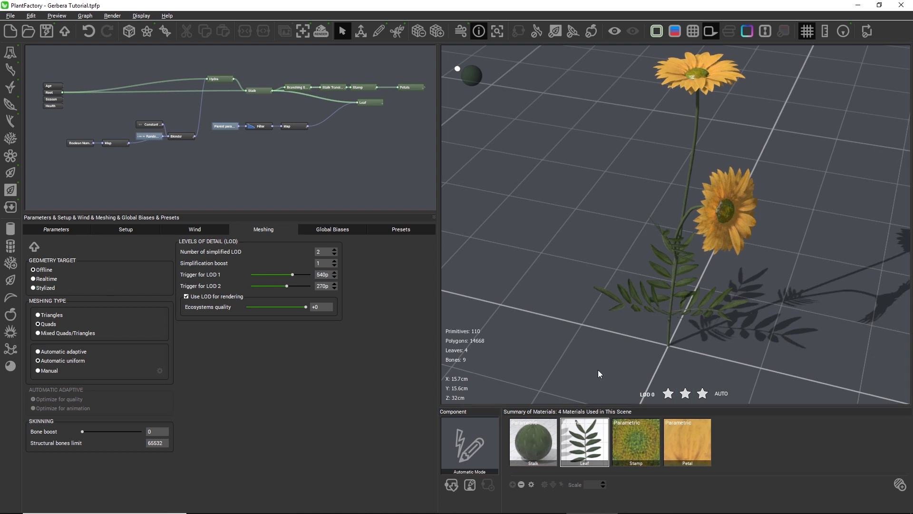
mouse_move(405, 275)
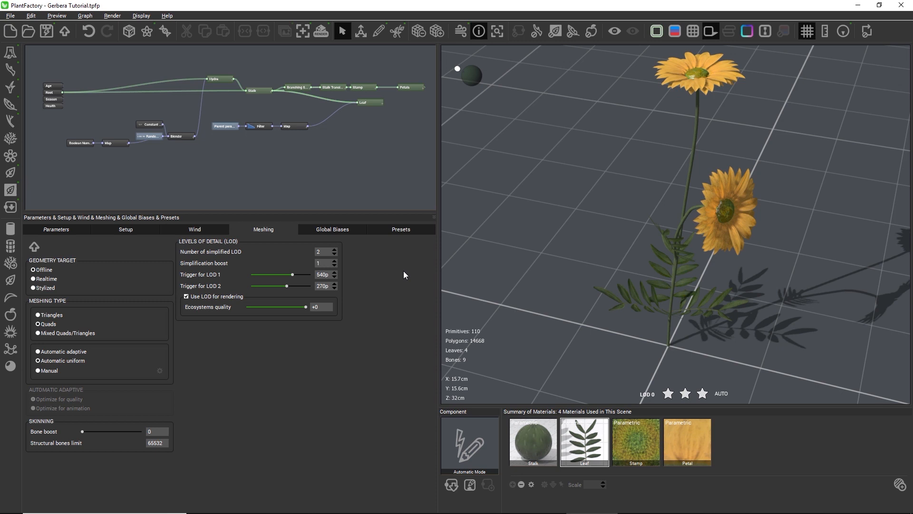
mouse_move(215, 282)
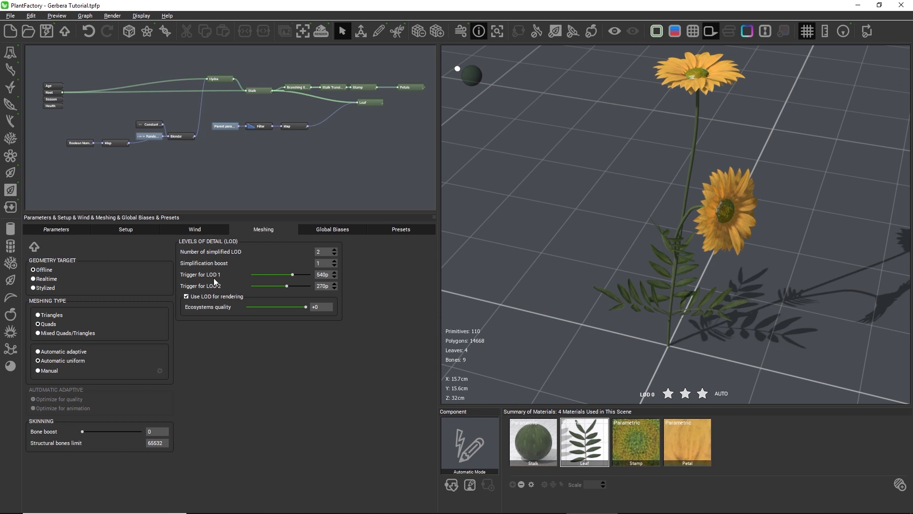
mouse_move(233, 283)
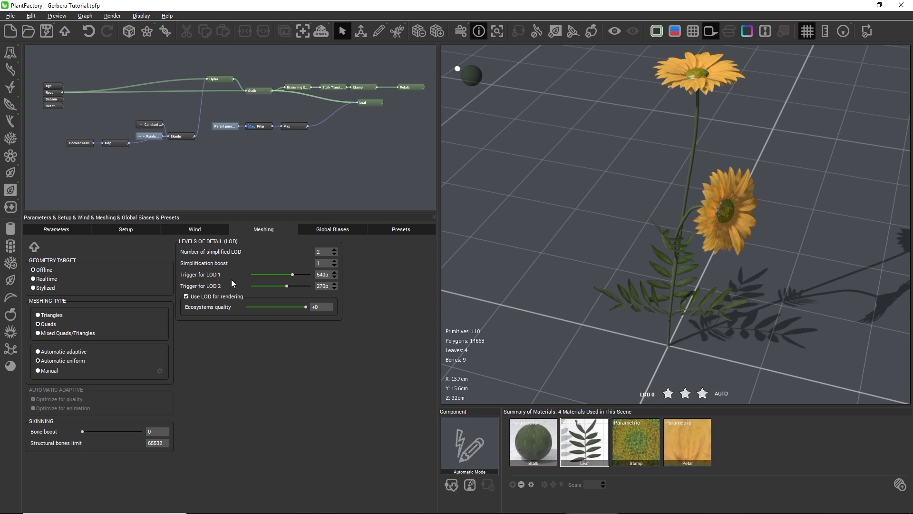
mouse_move(724, 390)
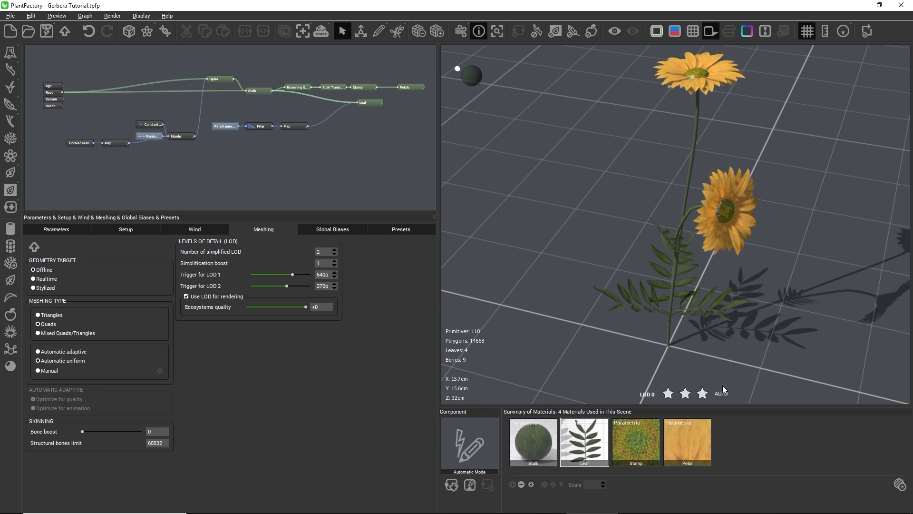
mouse_move(699, 332)
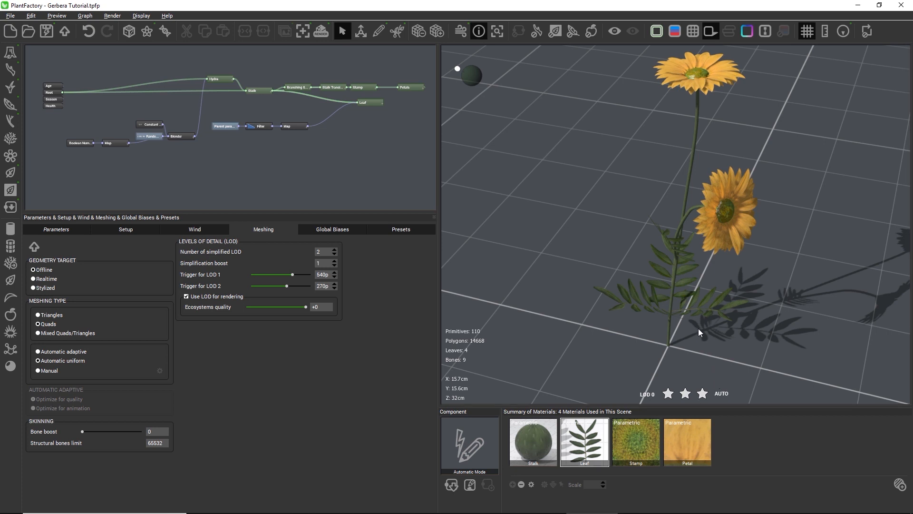
left_click(685, 393)
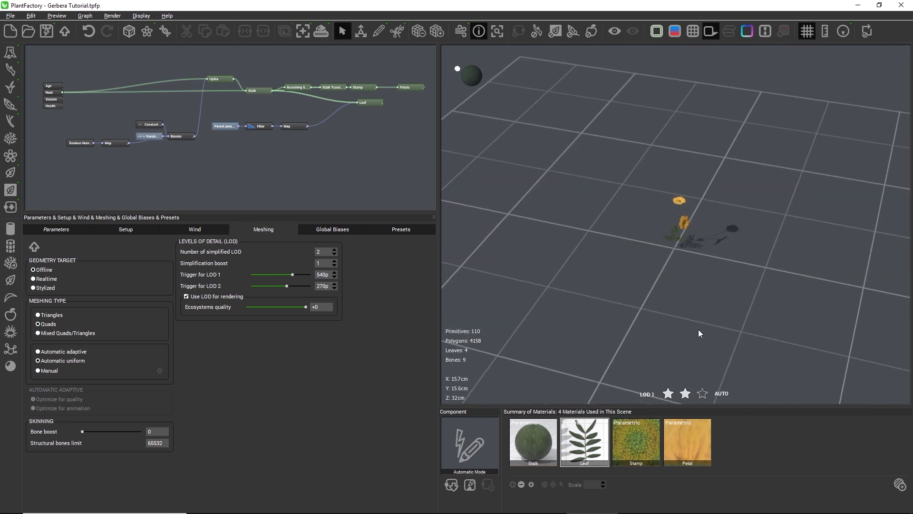
left_click(685, 394)
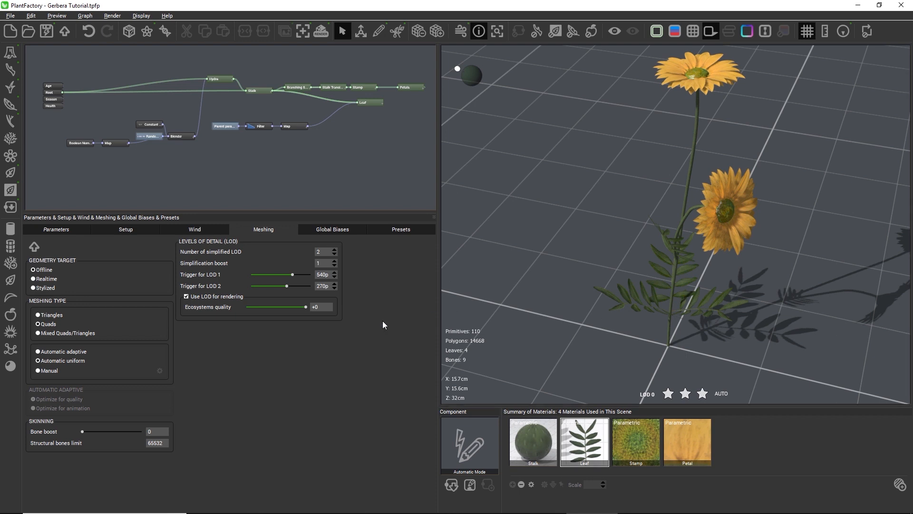
mouse_move(196, 303)
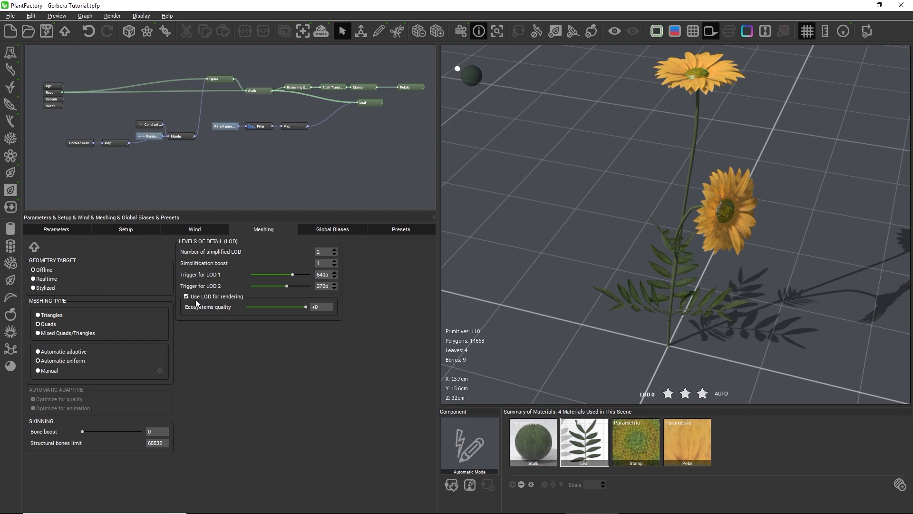
mouse_move(242, 301)
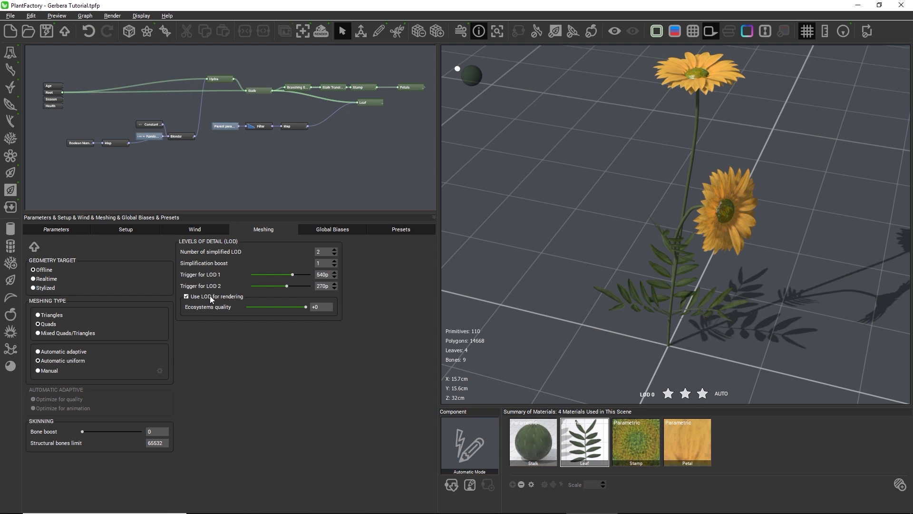
mouse_move(211, 302)
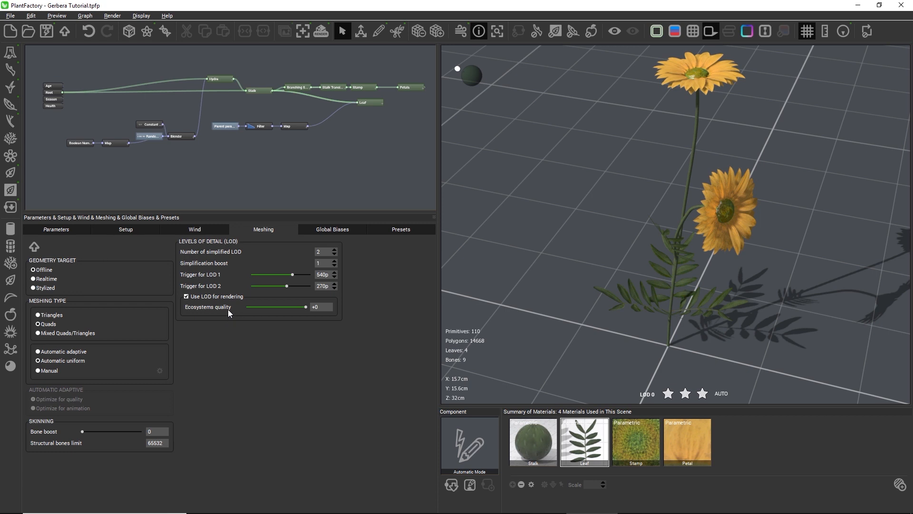
mouse_move(210, 315)
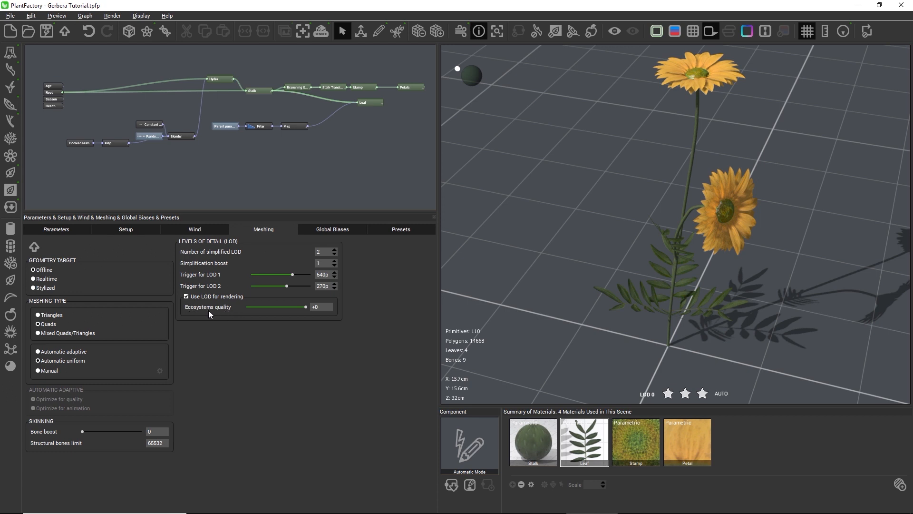
mouse_move(244, 319)
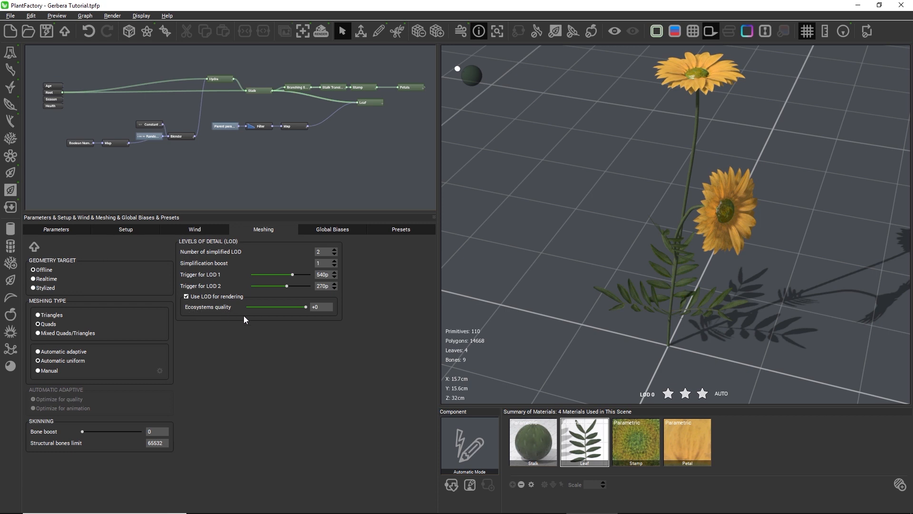
mouse_move(336, 333)
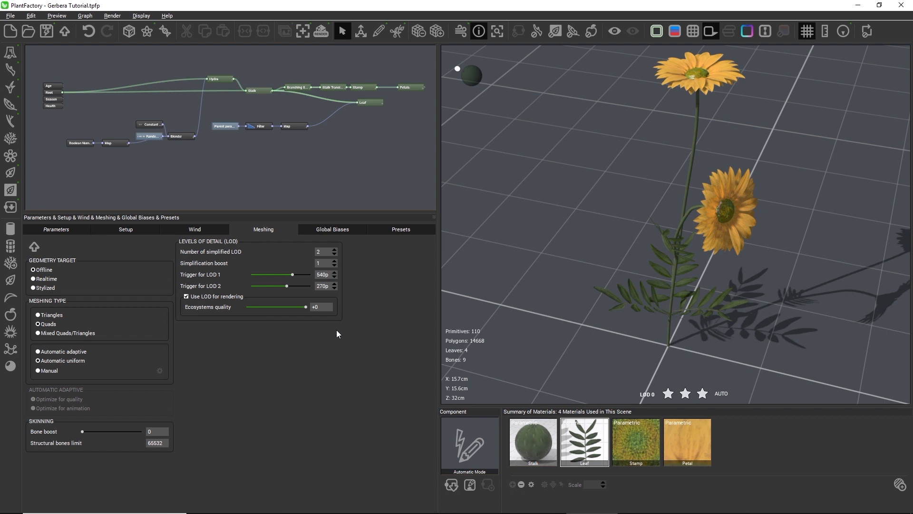
mouse_move(305, 306)
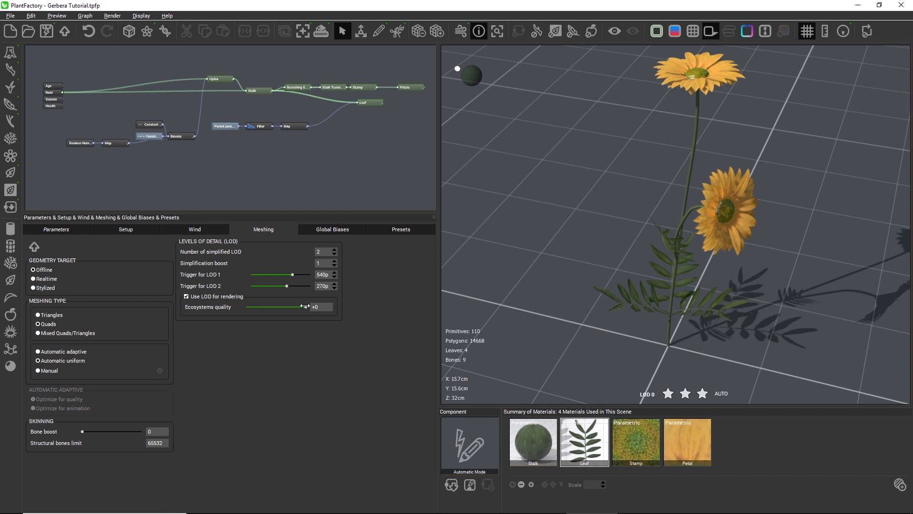
left_click_drag(304, 307, 266, 307)
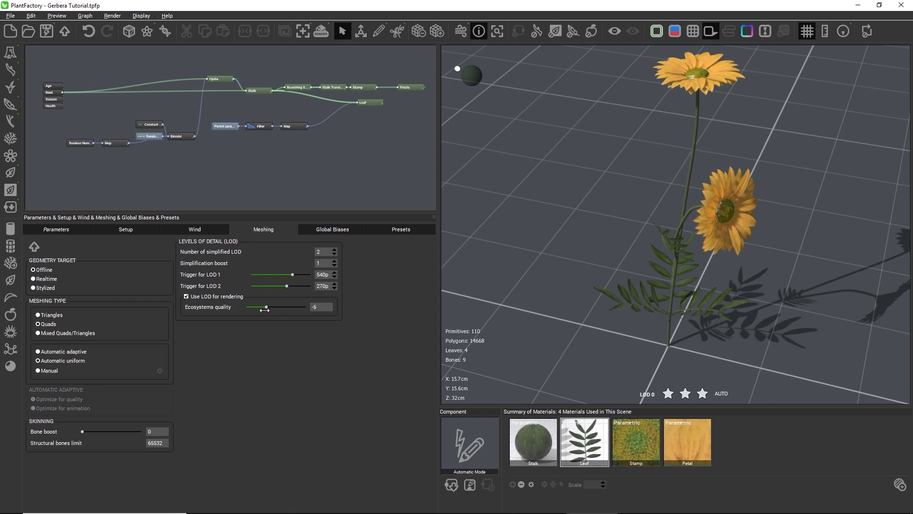
left_click_drag(267, 307, 305, 307)
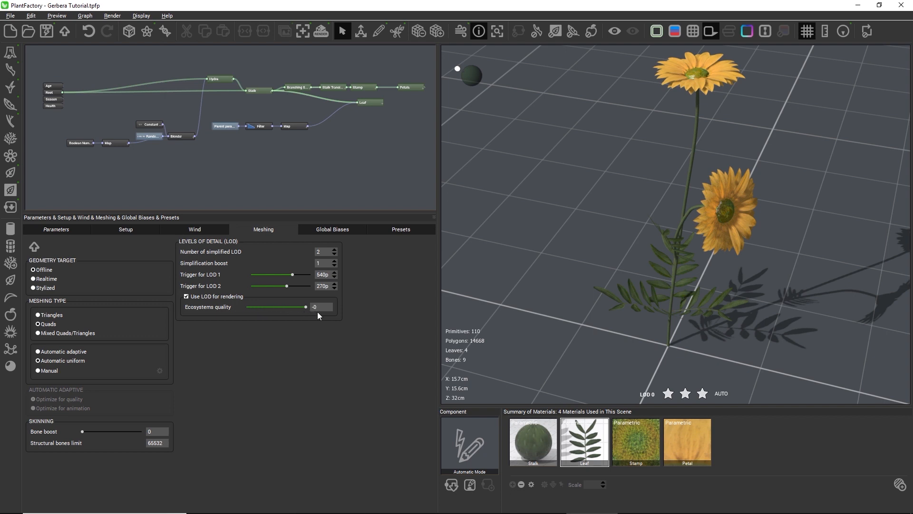
mouse_move(555, 338)
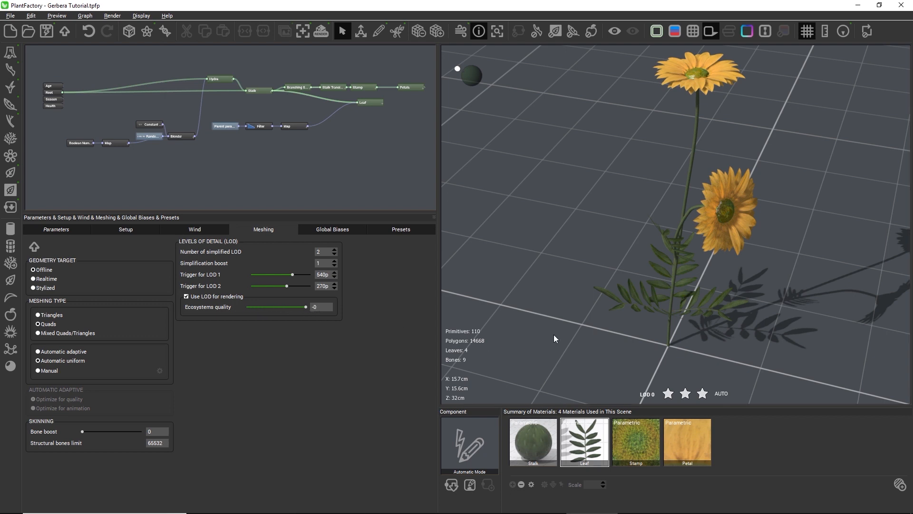
mouse_move(294, 166)
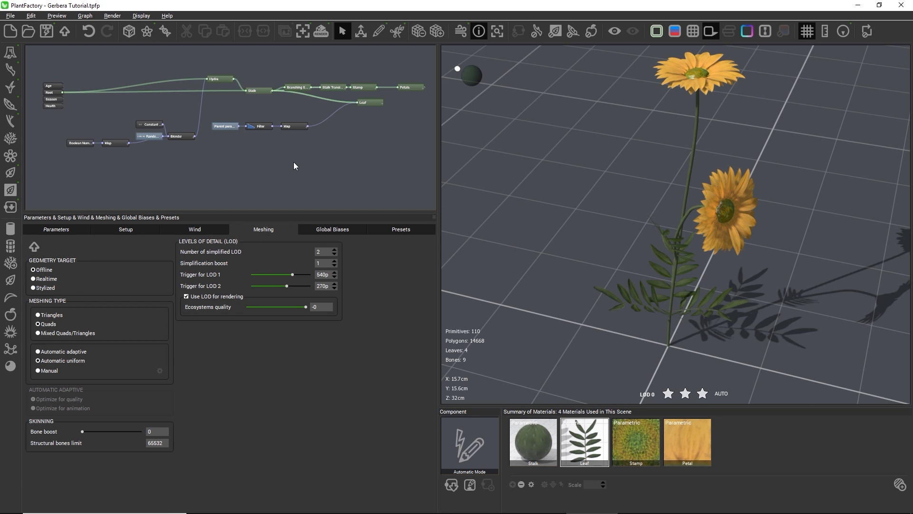
mouse_move(286, 167)
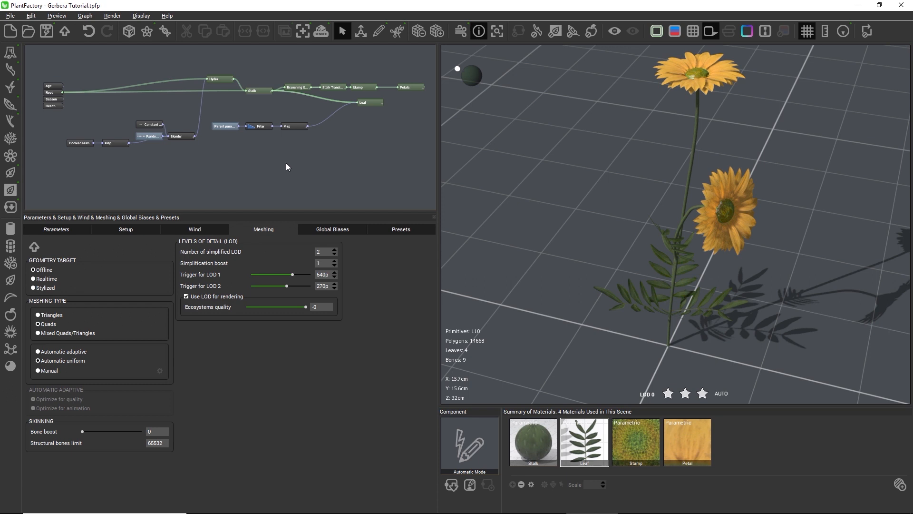
mouse_move(25, 66)
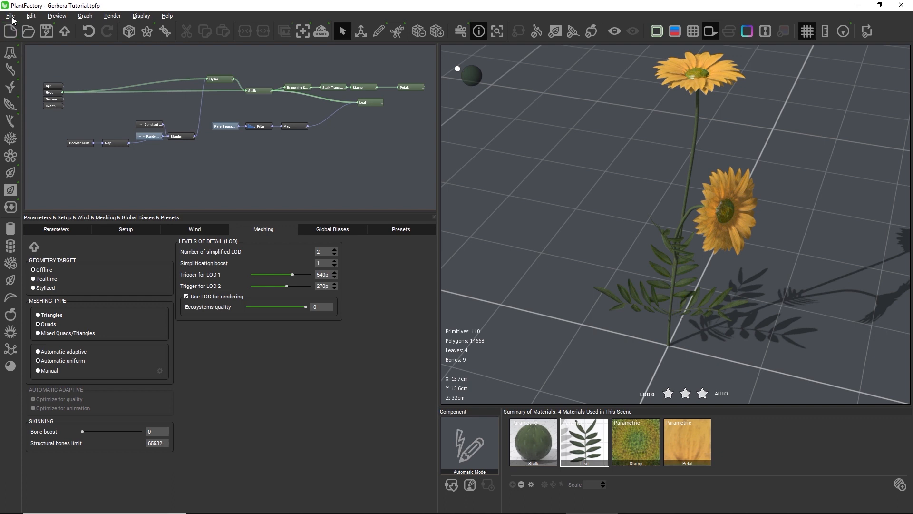
Bring up PlantFactory's File menu to reach the Export to VUE options
left_click(10, 16)
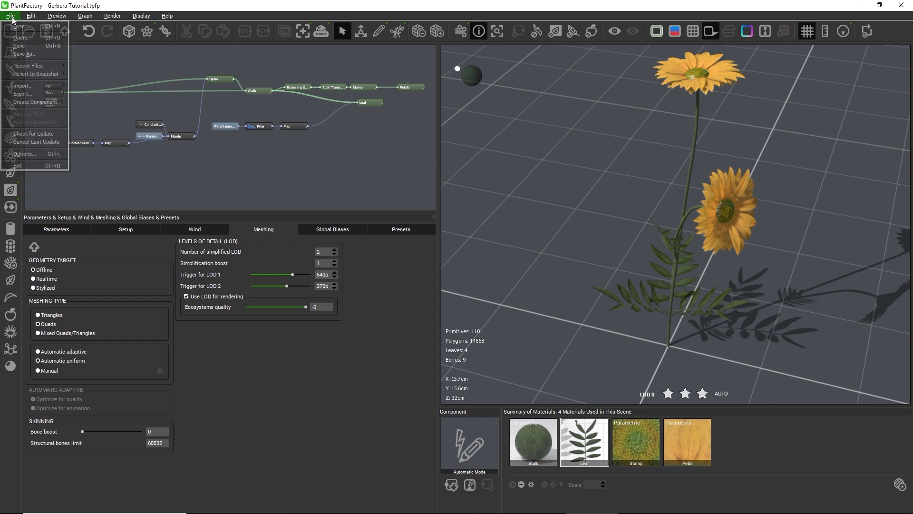
mouse_move(23, 85)
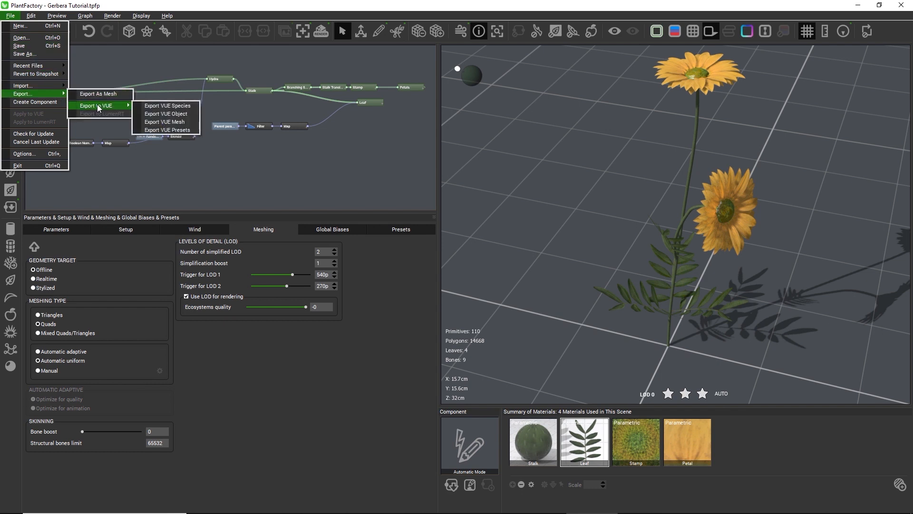
mouse_move(132, 113)
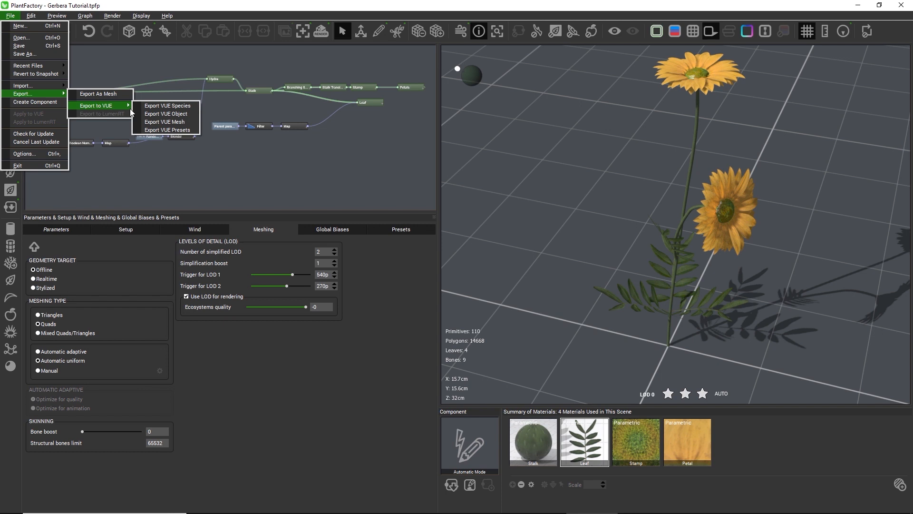
mouse_move(167, 105)
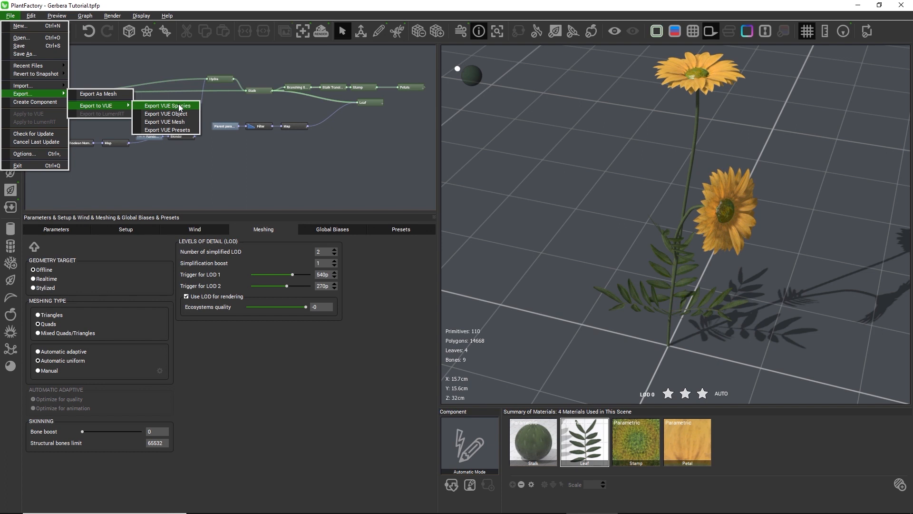
mouse_move(194, 108)
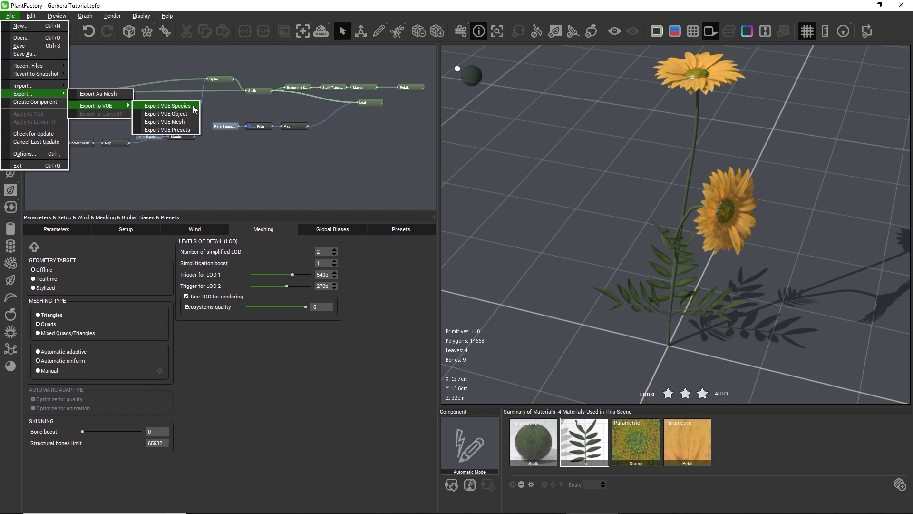
mouse_move(191, 130)
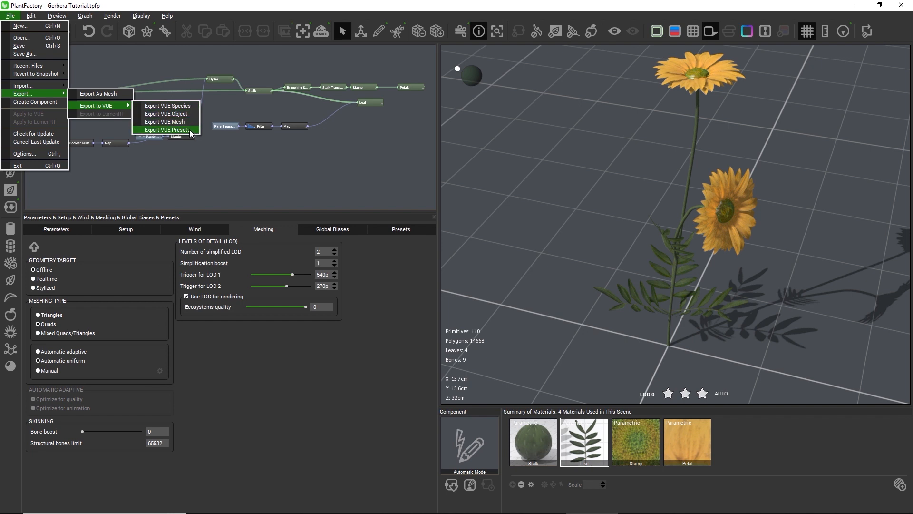
mouse_move(178, 132)
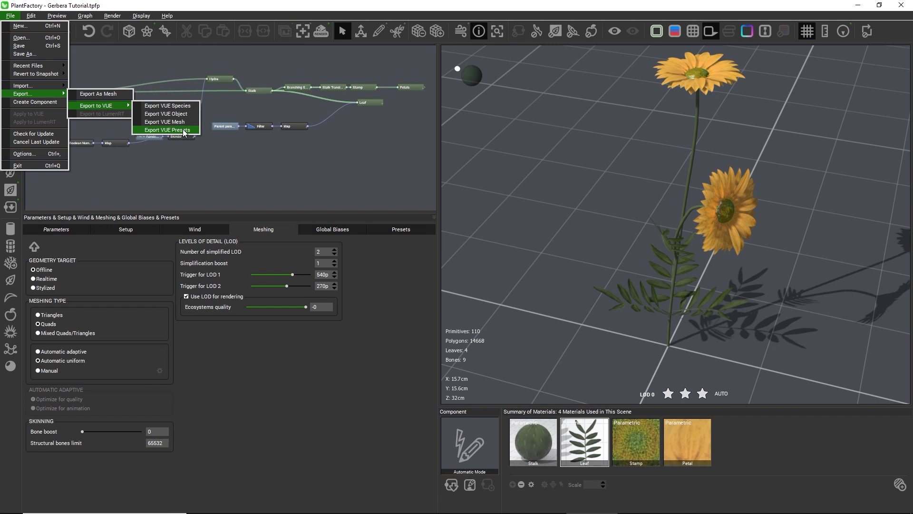
Export the plant to VUE as Gerbera Flower.tpf, overwriting the existing file
left_click(167, 105)
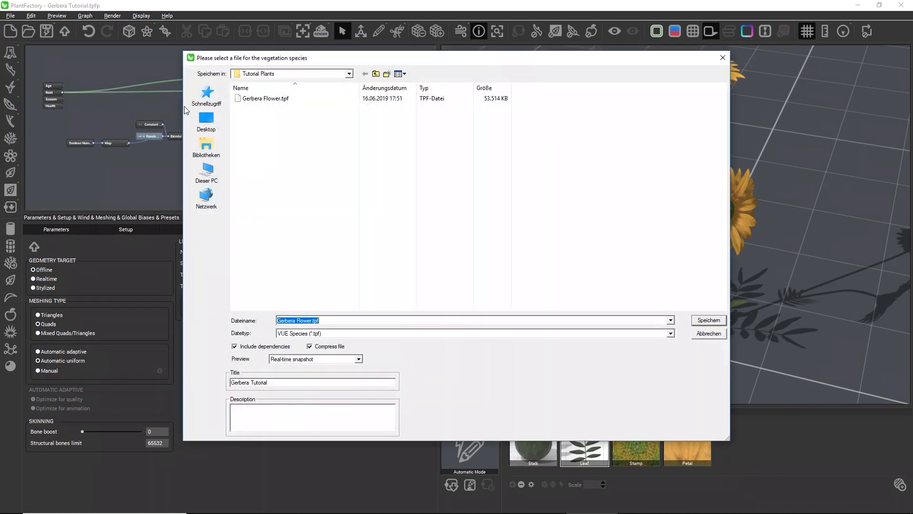
left_click(264, 98)
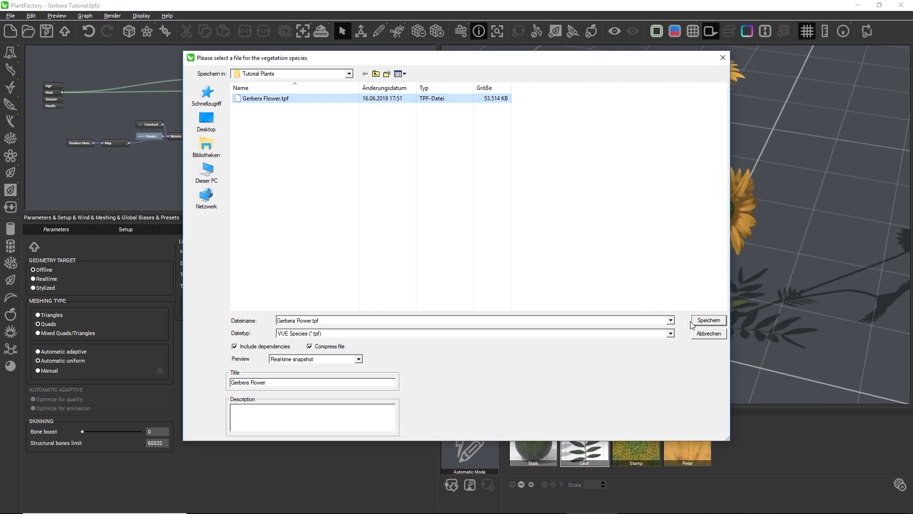
left_click(708, 321)
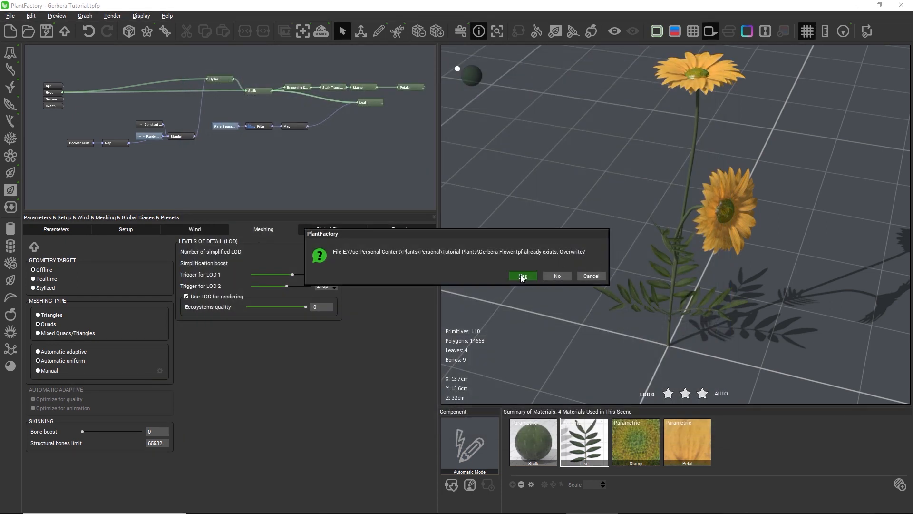
left_click(522, 276)
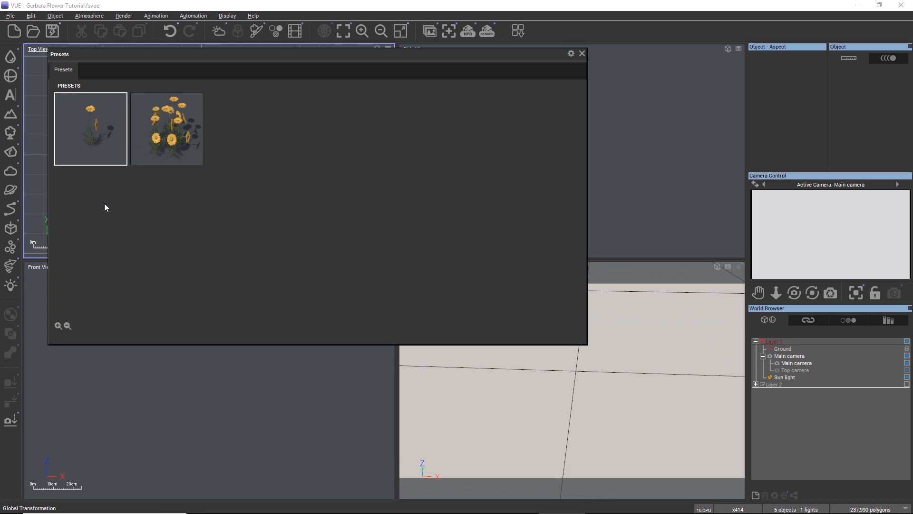
Load the single-flower gerbera preset, adding Gerbera Flower6 to the scene
left_click(582, 53)
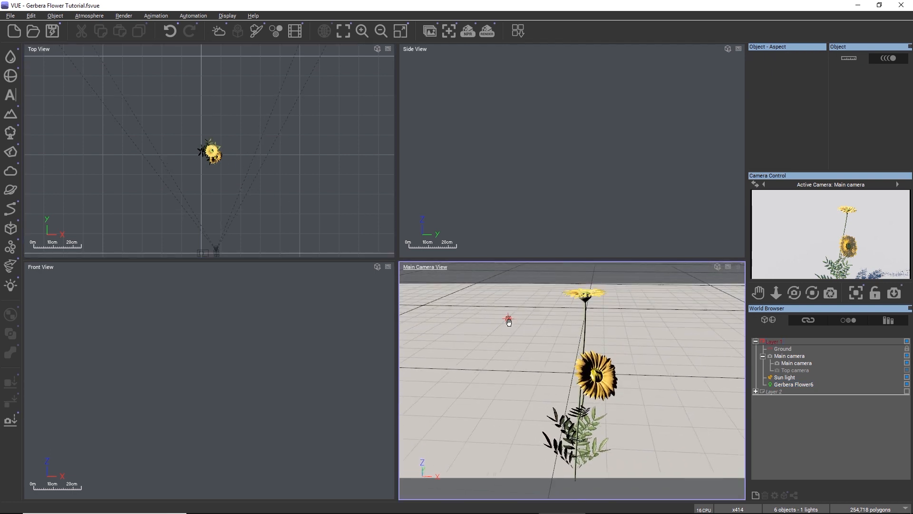
Set Plant instant draw and Plant background draw to Faster in Display Options
left_click(10, 16)
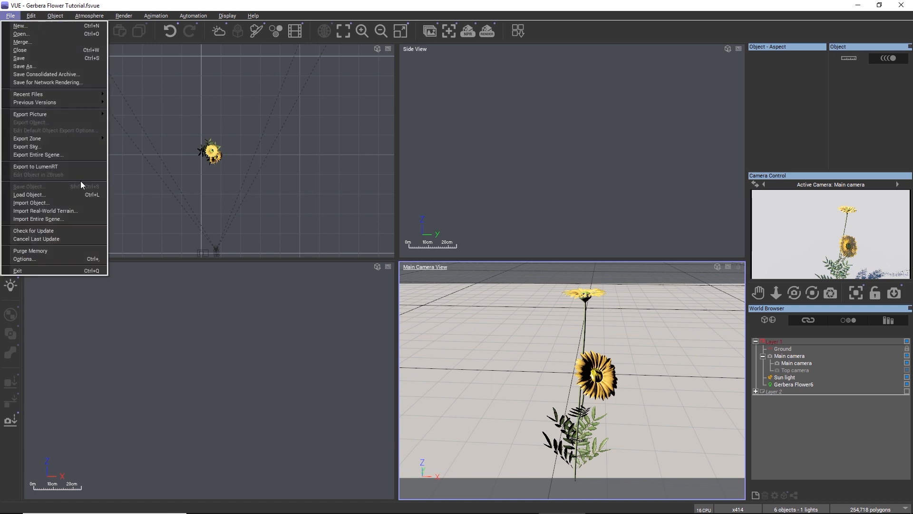
left_click(23, 258)
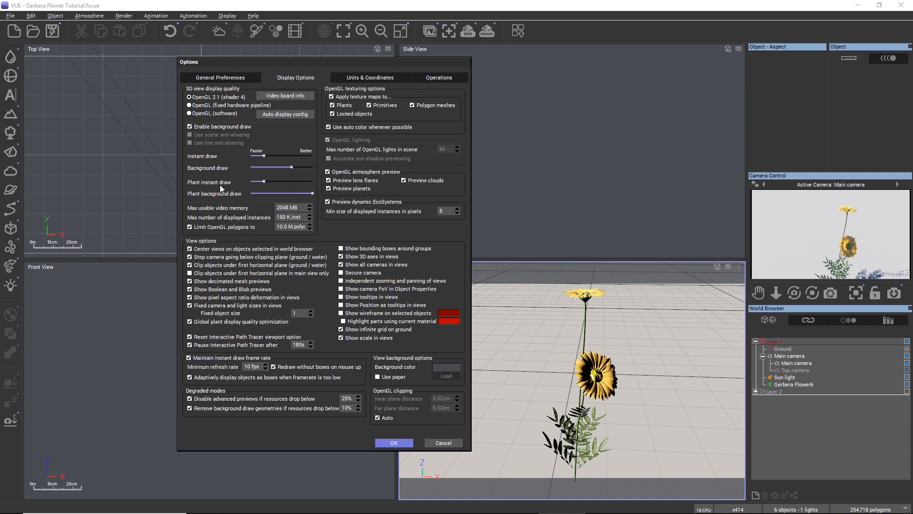
mouse_move(221, 191)
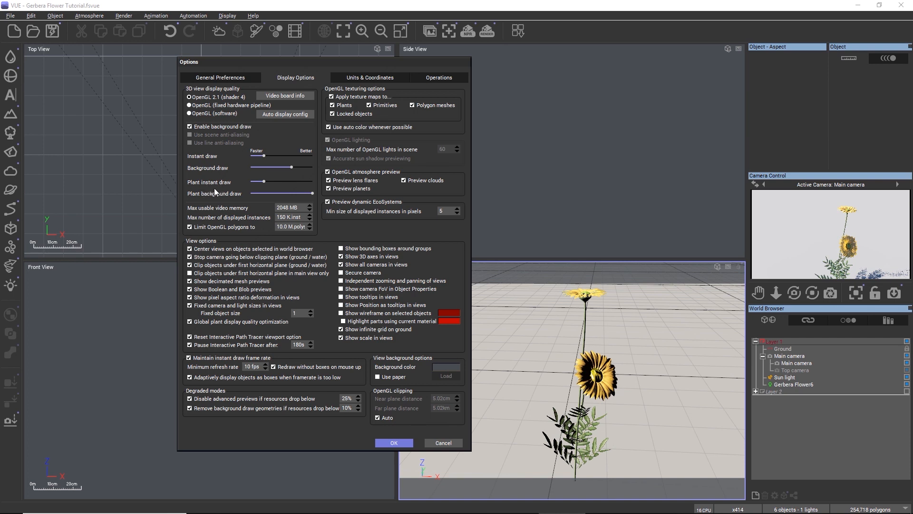
mouse_move(216, 200)
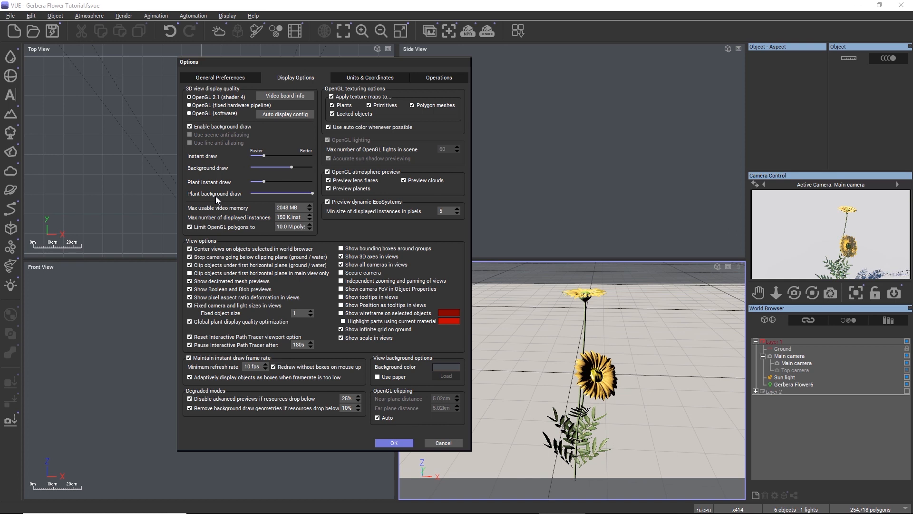
mouse_move(214, 201)
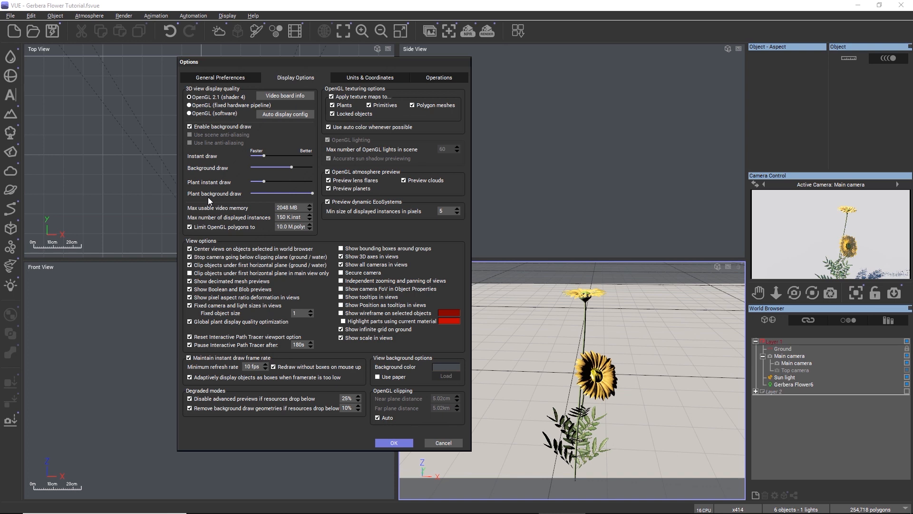
mouse_move(213, 201)
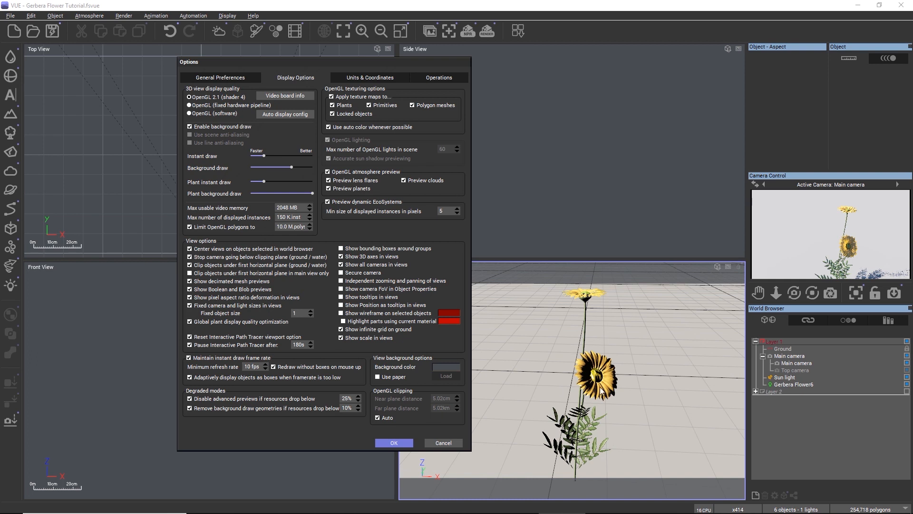
mouse_move(566, 342)
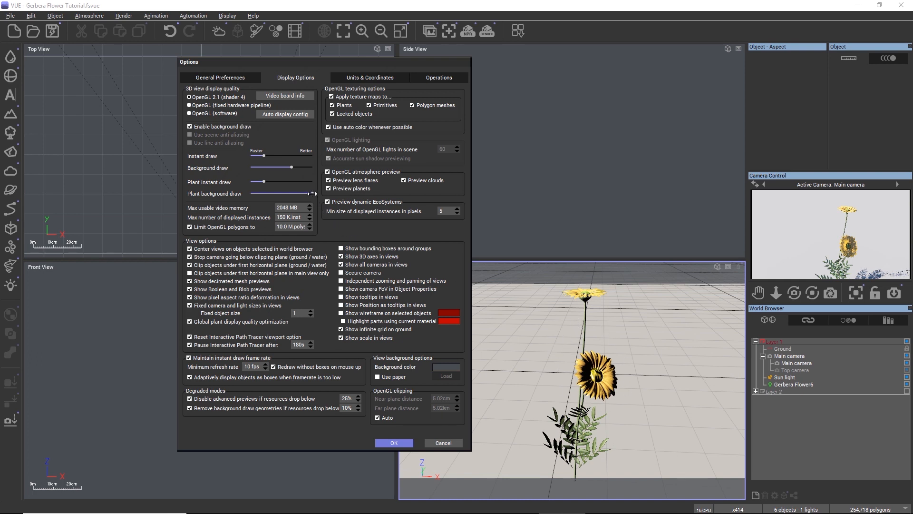
left_click_drag(312, 194, 249, 194)
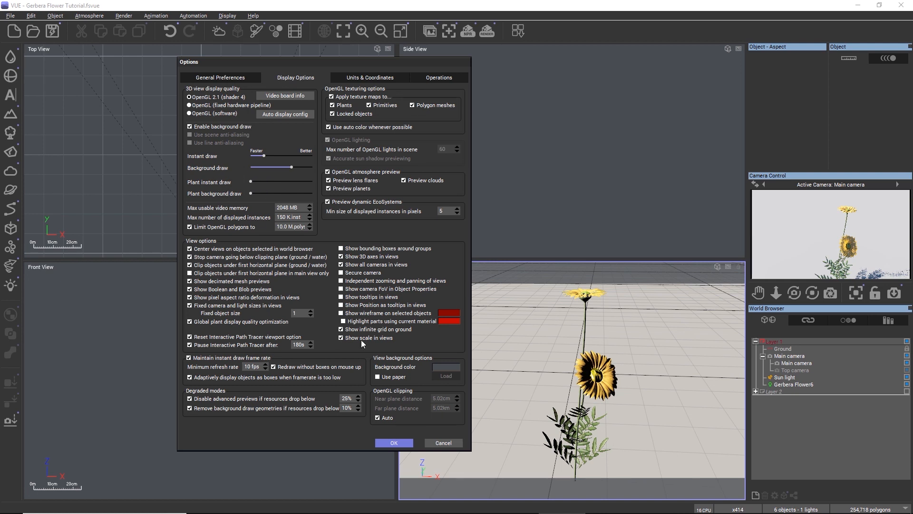
left_click(393, 443)
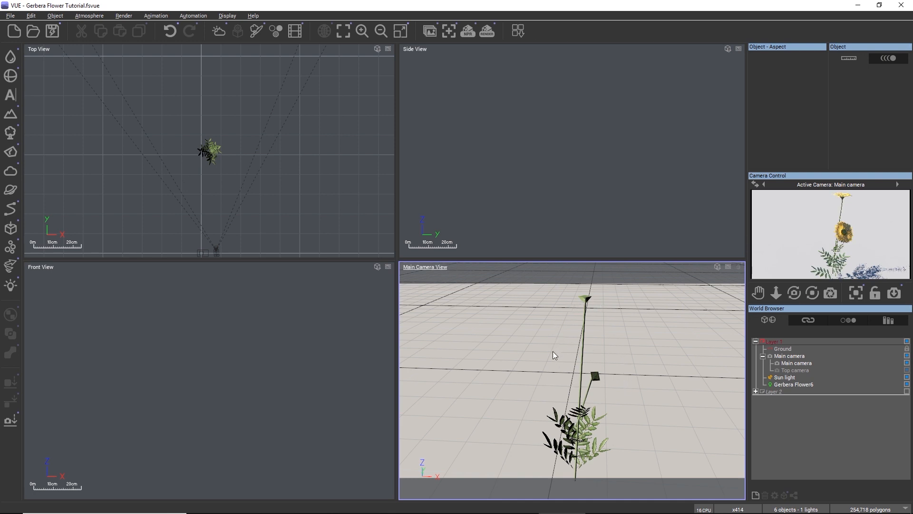
mouse_move(838, 243)
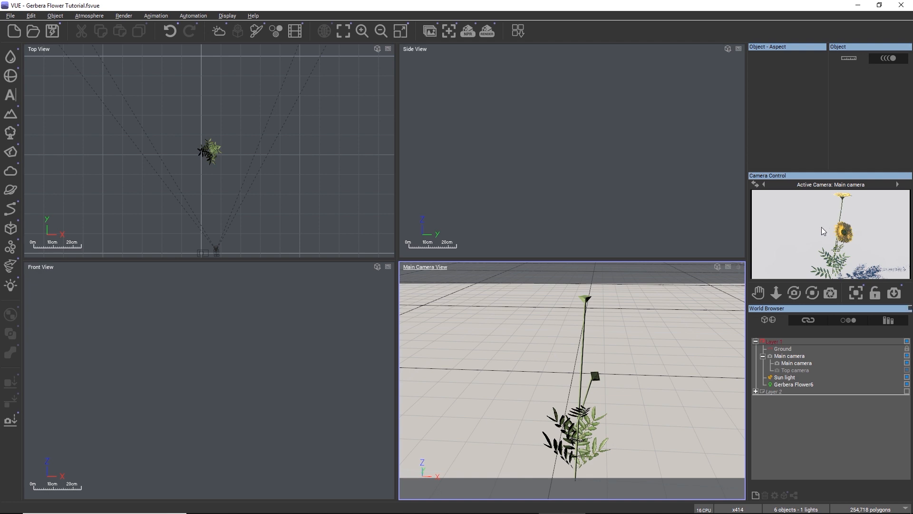
right_click(823, 230)
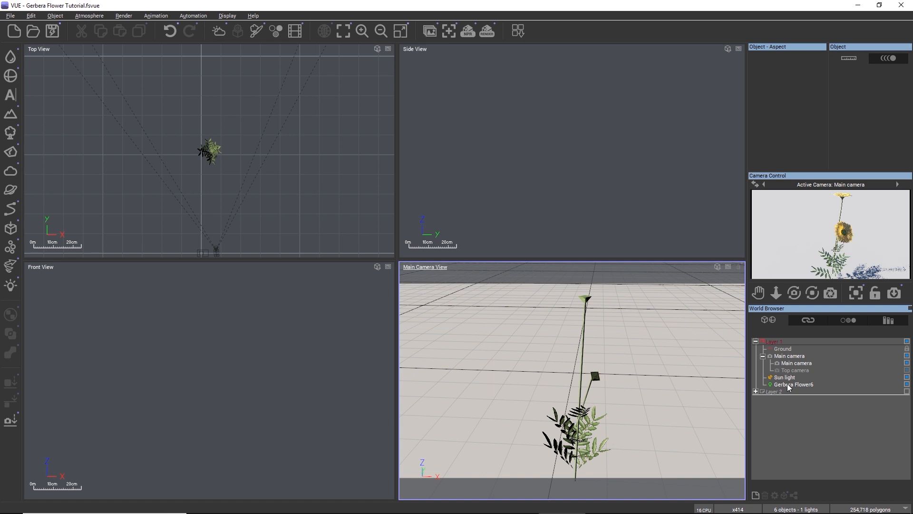
Open Gerbera Flower6 from the World Browser in the Plant Editor, showing 1,076 polygons
double_click(793, 384)
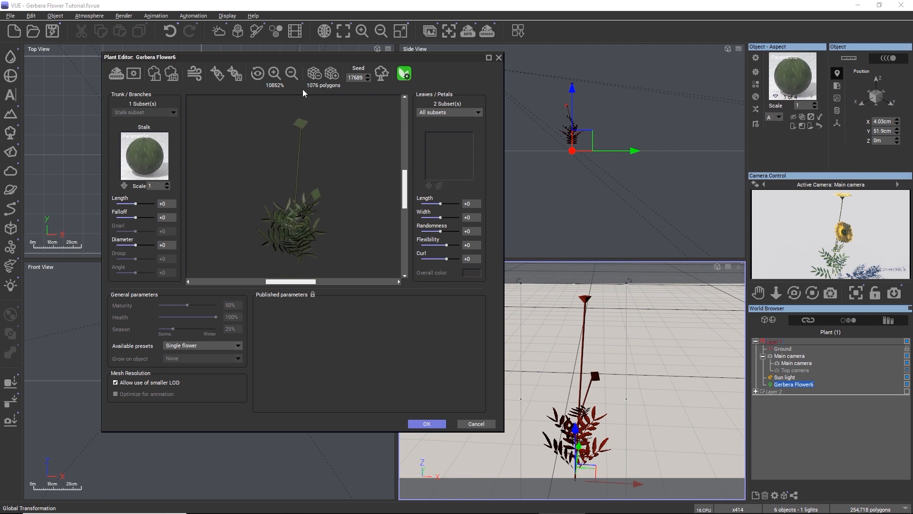
mouse_move(261, 205)
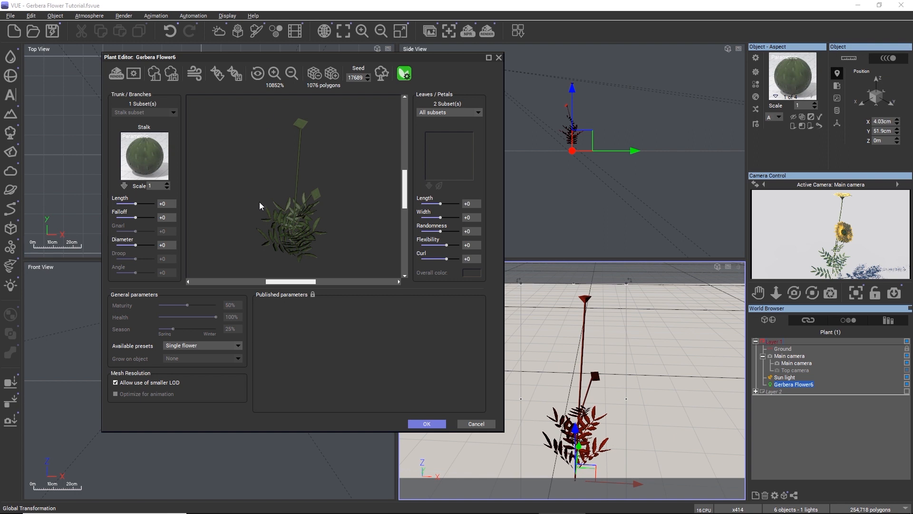
mouse_move(586, 379)
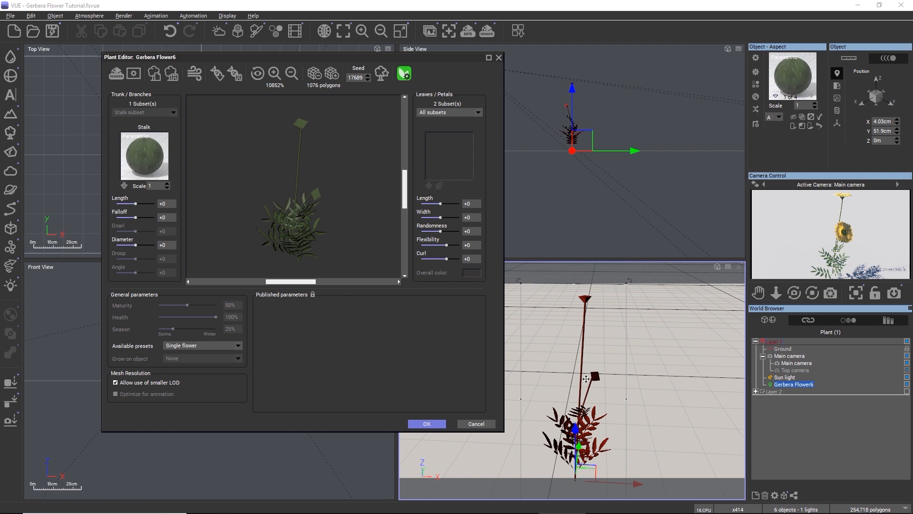
mouse_move(344, 189)
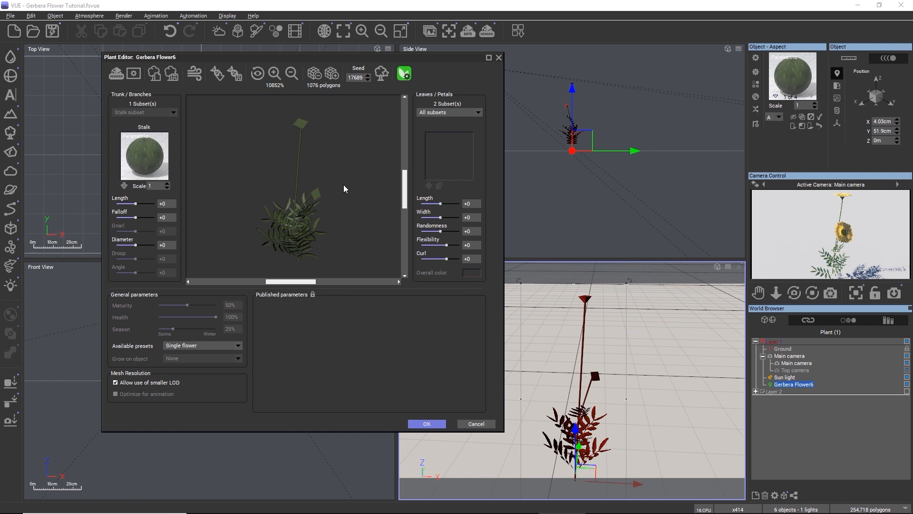
mouse_move(314, 113)
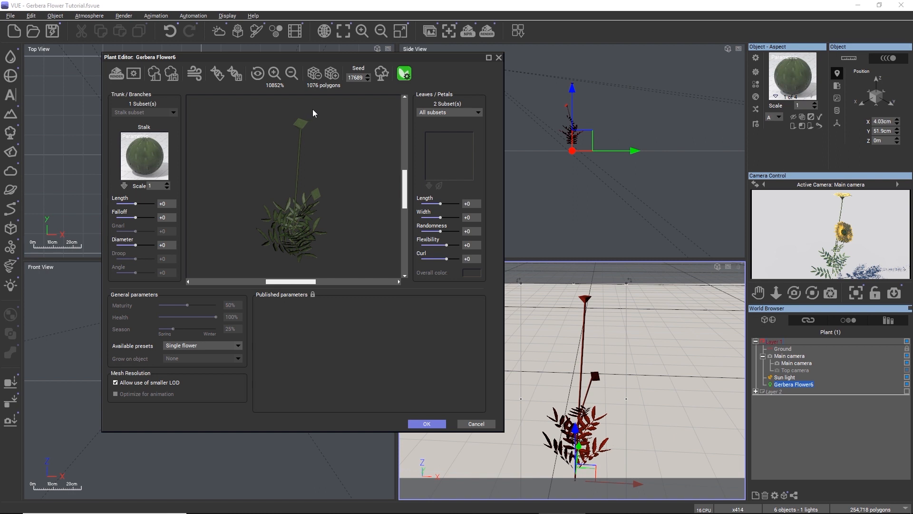
left_click(331, 73)
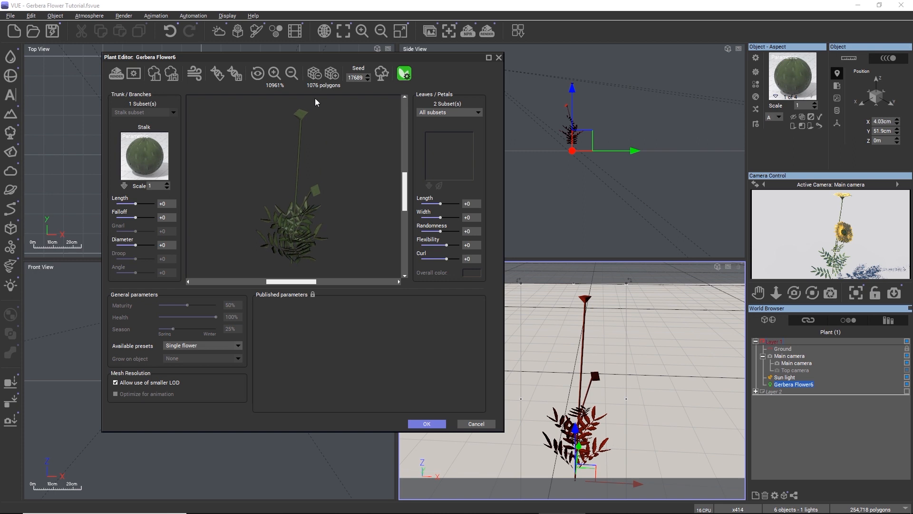
mouse_move(348, 160)
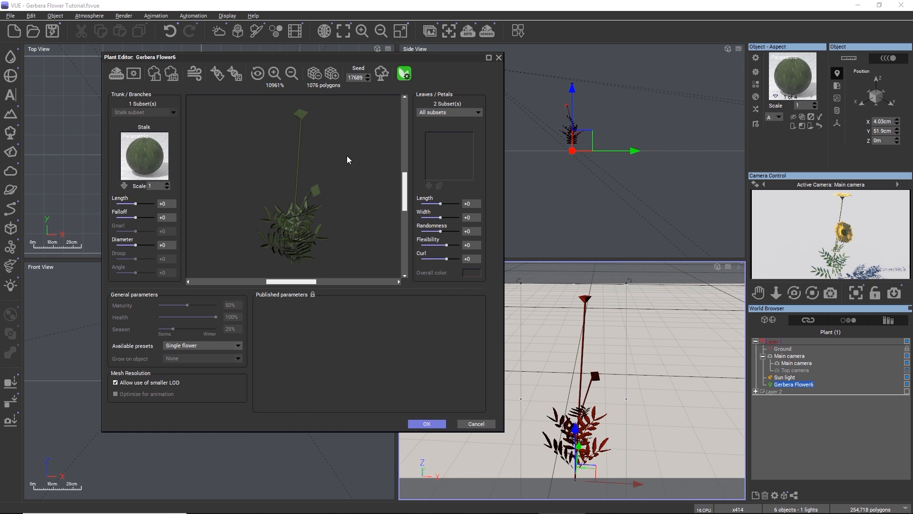
mouse_move(286, 187)
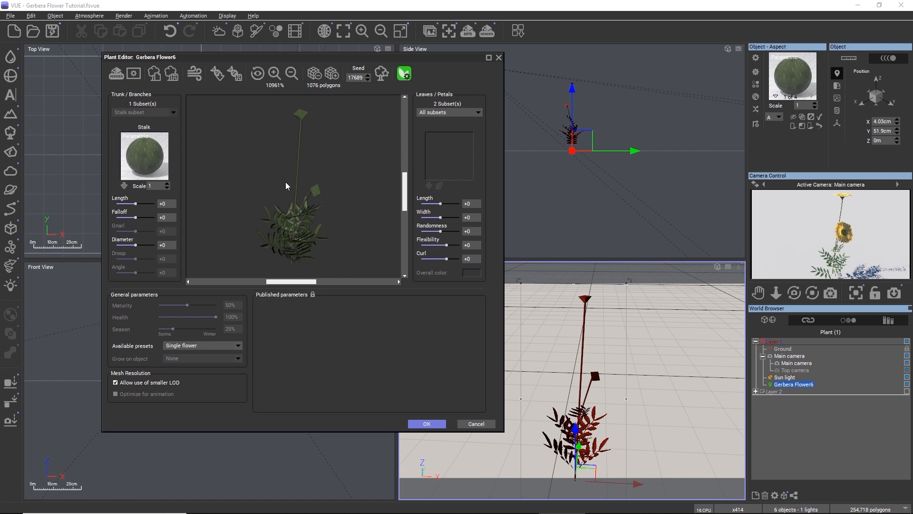
mouse_move(352, 165)
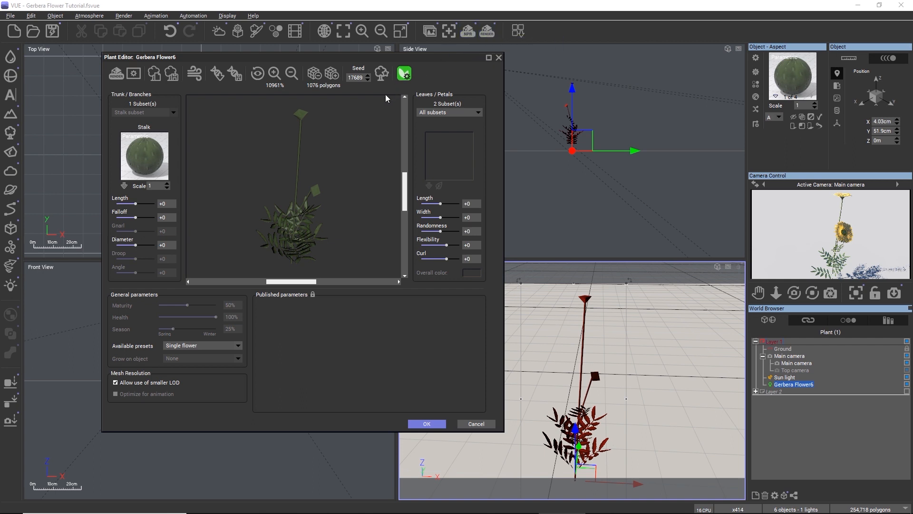
Review the Display Options in VUE's program preferences and confirm with OK
left_click(427, 424)
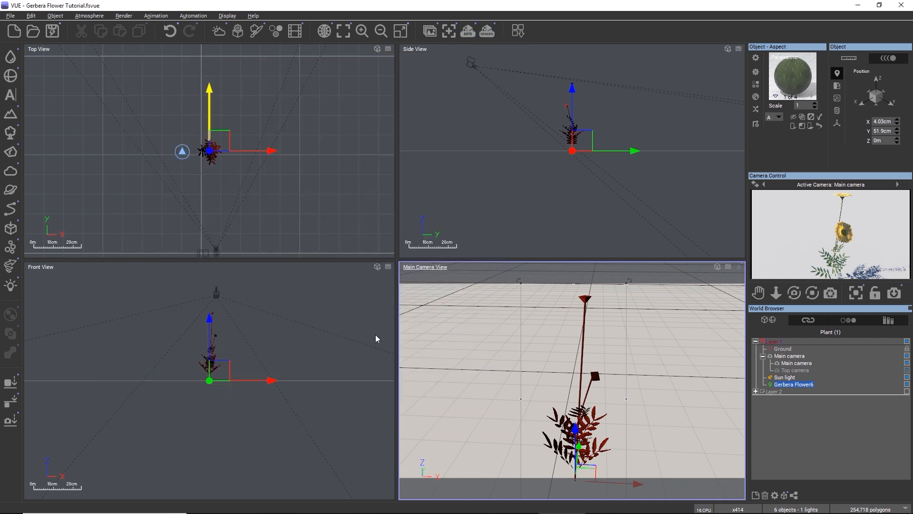
left_click(10, 15)
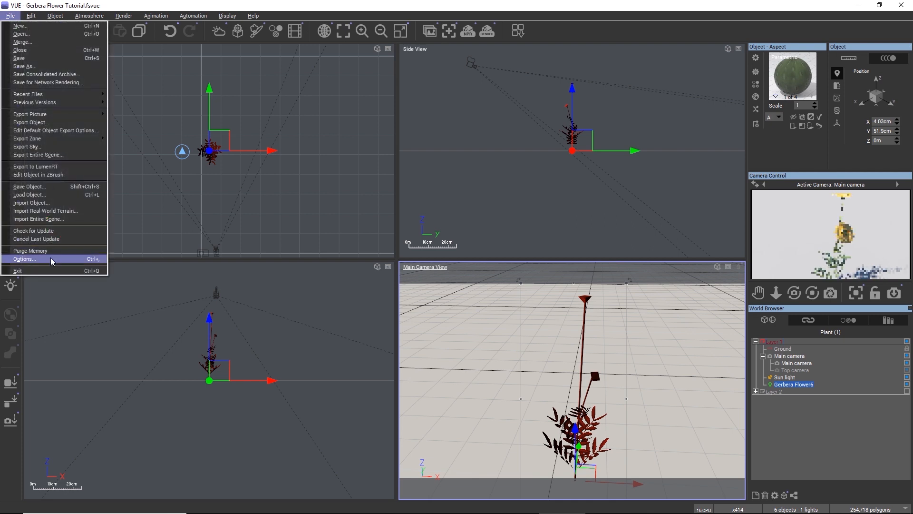
left_click(24, 259)
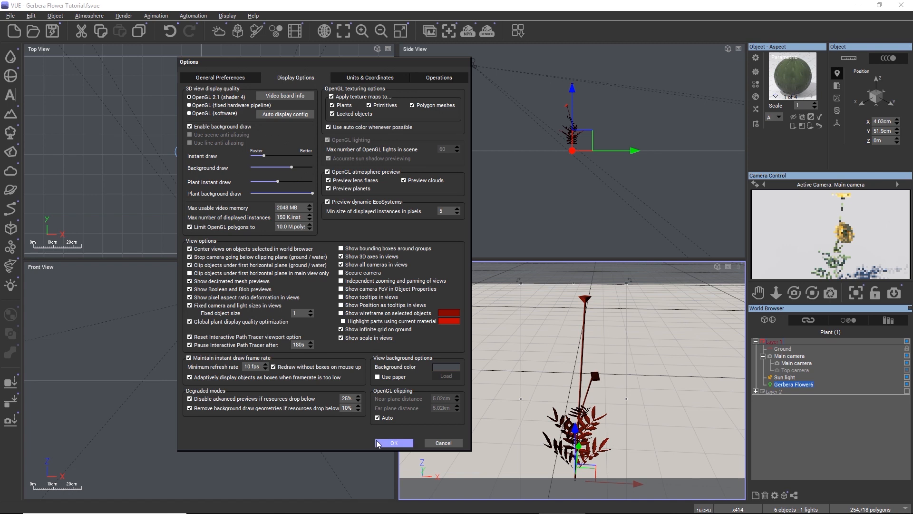
left_click(394, 443)
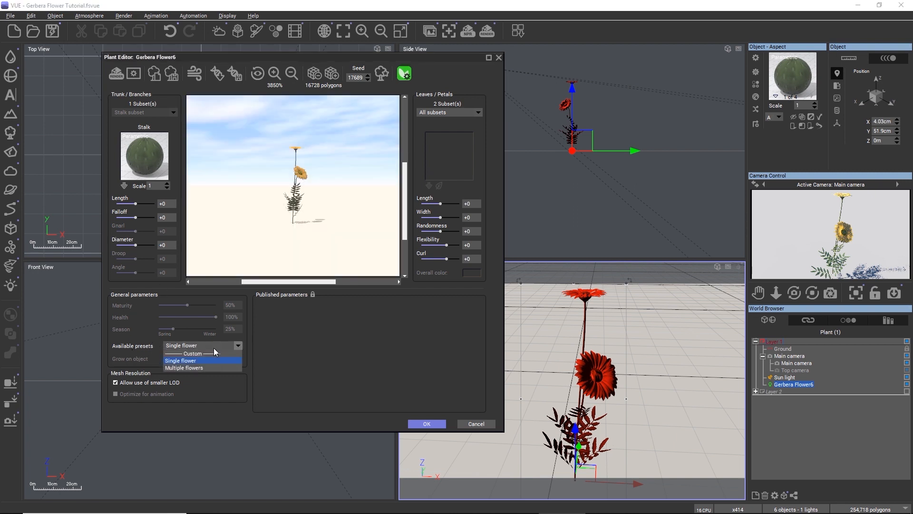
left_click(184, 368)
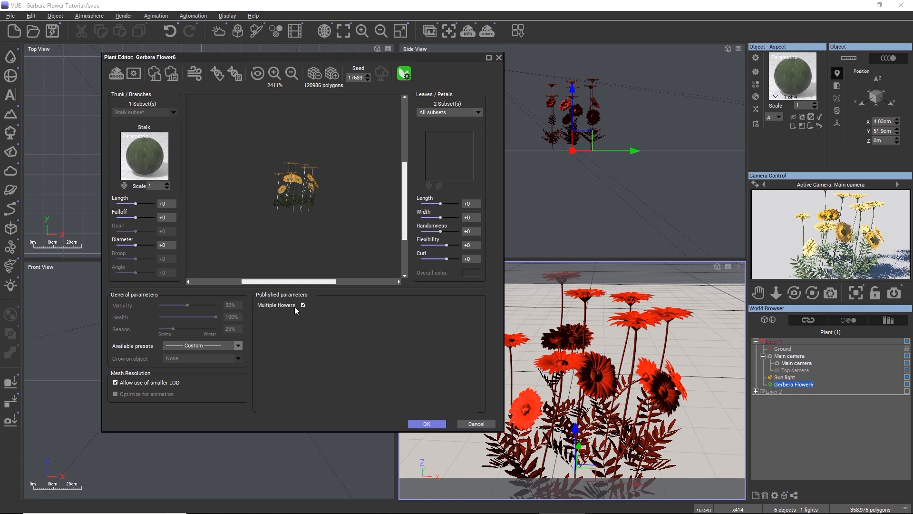
mouse_move(219, 355)
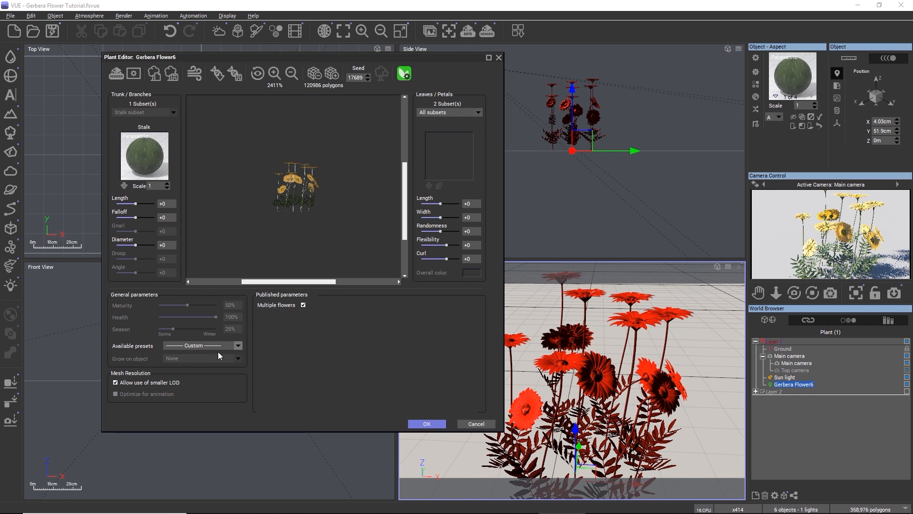
left_click(201, 344)
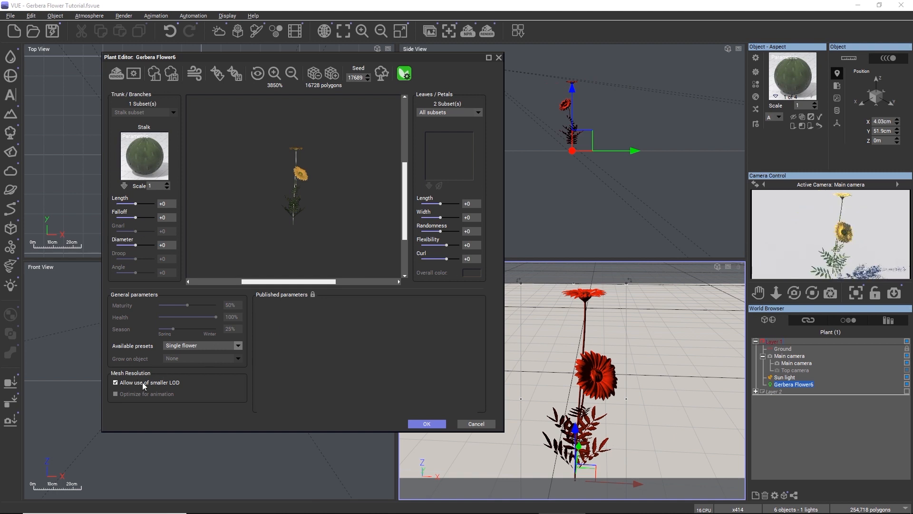
left_click(115, 383)
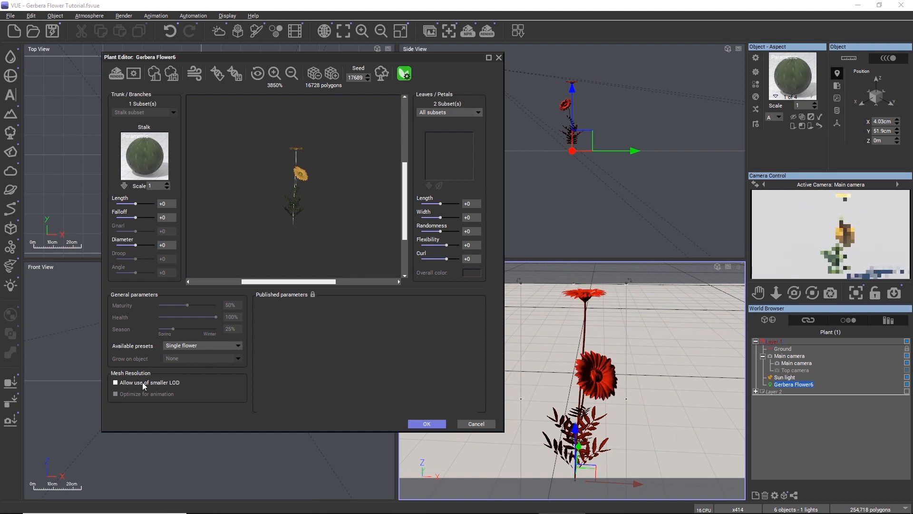
left_click(115, 382)
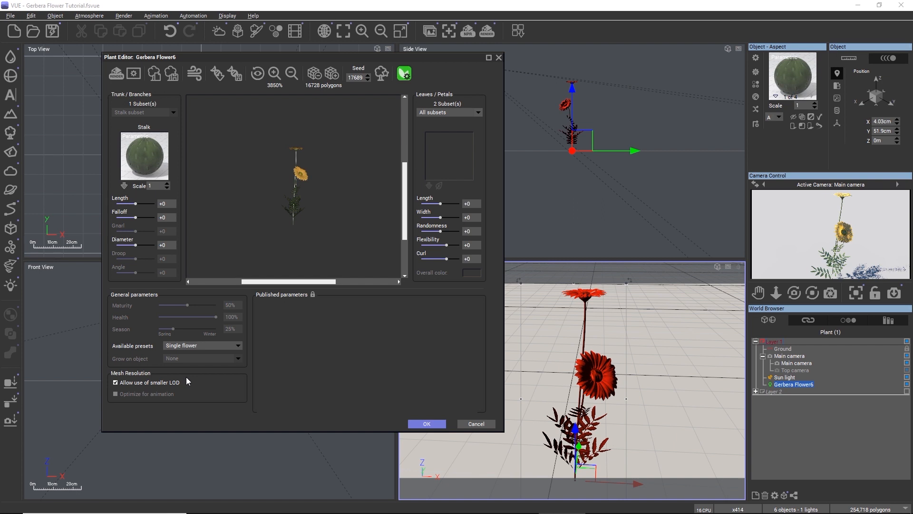
mouse_move(106, 316)
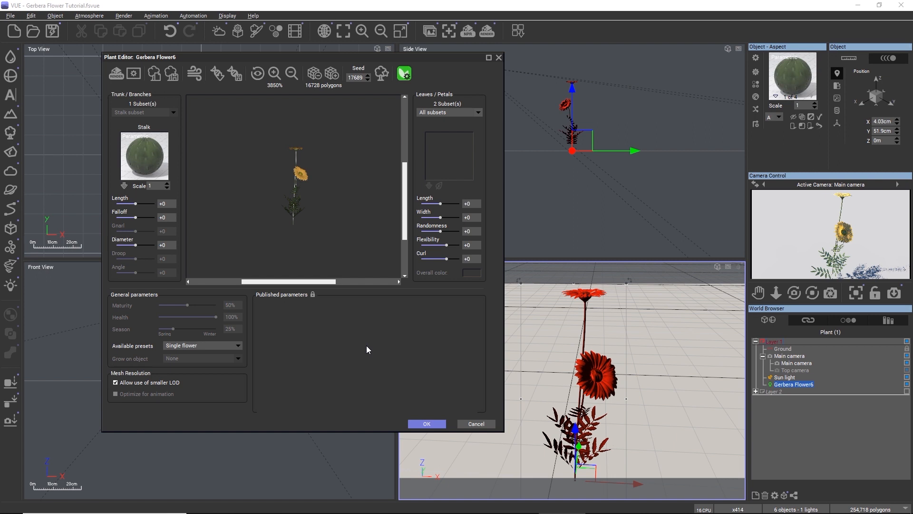
mouse_move(403, 73)
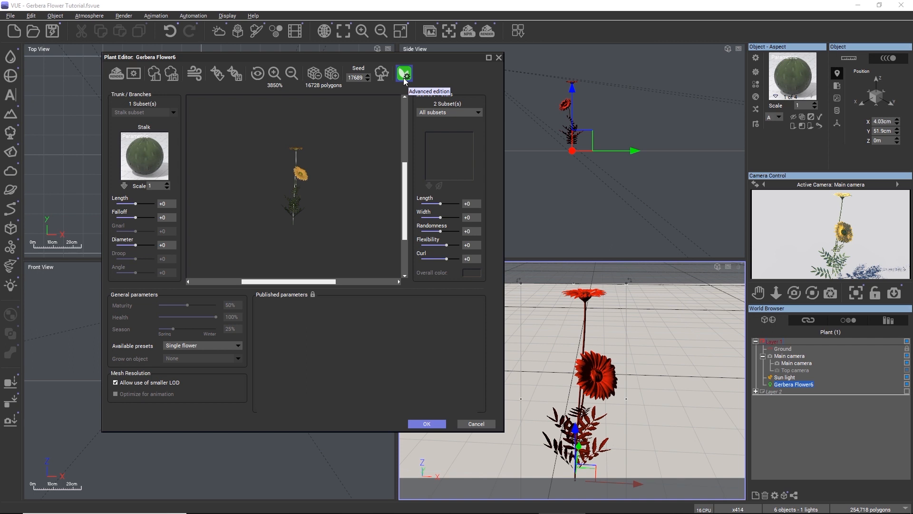
Open Gerbera Flower6 from the Plant Editor in PlantFactory via Advanced edition
left_click(404, 74)
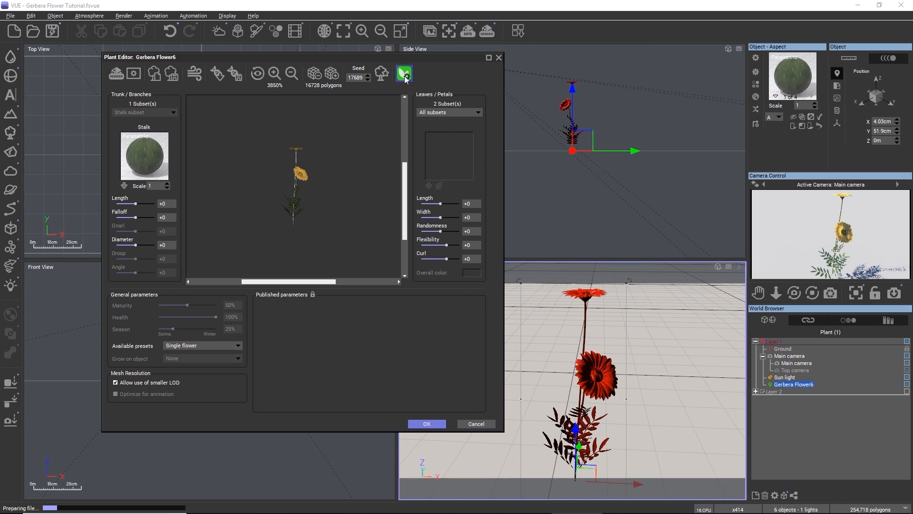
left_click(403, 73)
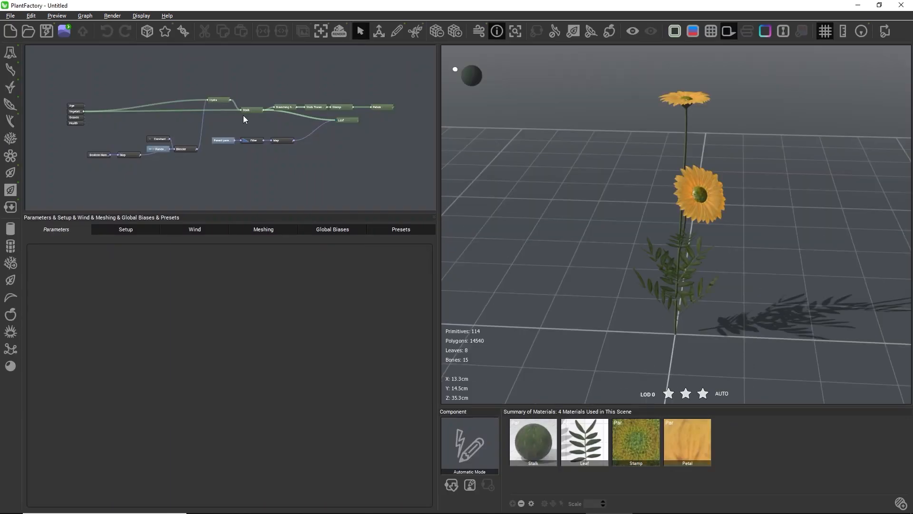
Set the Stalk's axis perturbation strength to 0.81, then update the plant in VUE
left_click(245, 109)
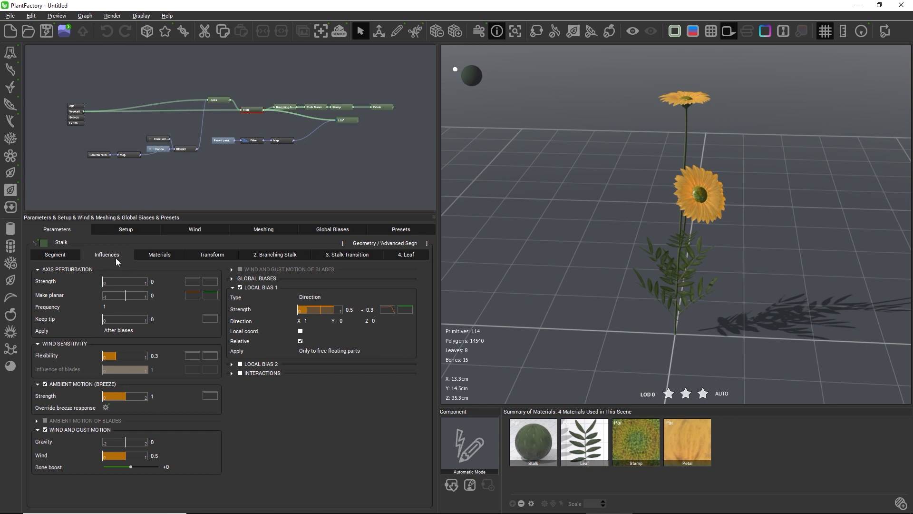
left_click_drag(104, 282, 144, 282)
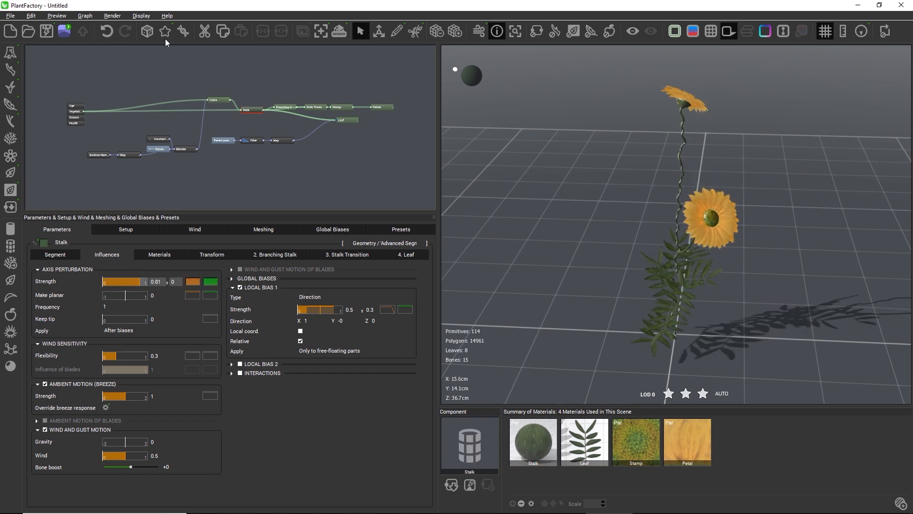
left_click(63, 31)
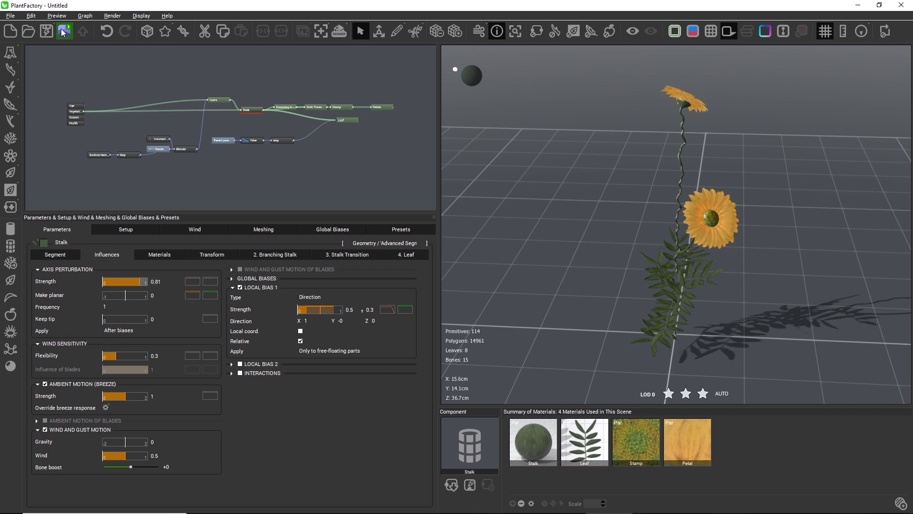
mouse_move(63, 32)
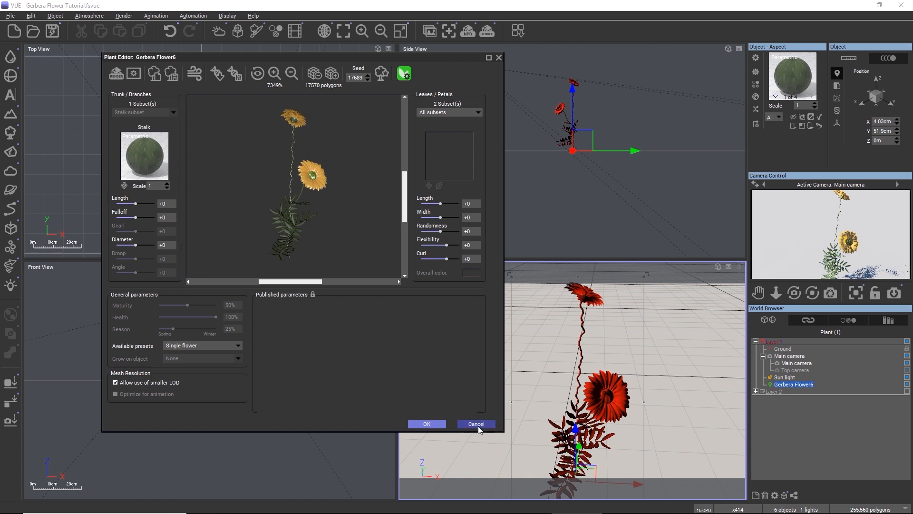
Close the Plant Editor showing the wavy gerbera
left_click(475, 423)
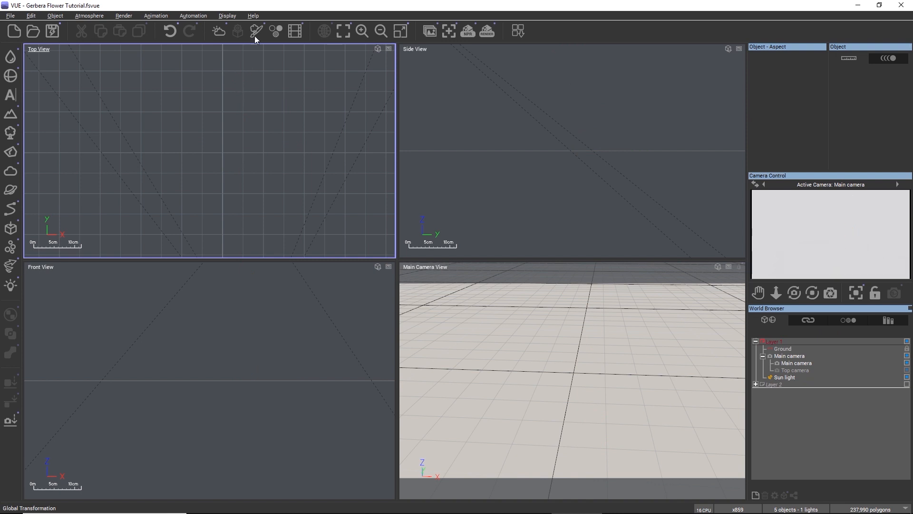
Open the EcoSystem Painter, reposition its panel, and choose Add Item > Add Plant
left_click(256, 30)
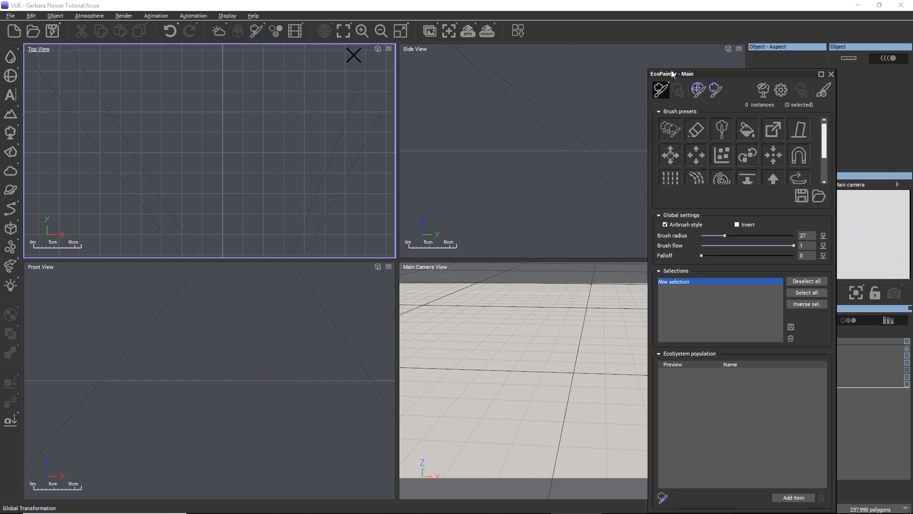
left_click_drag(675, 73, 442, 37)
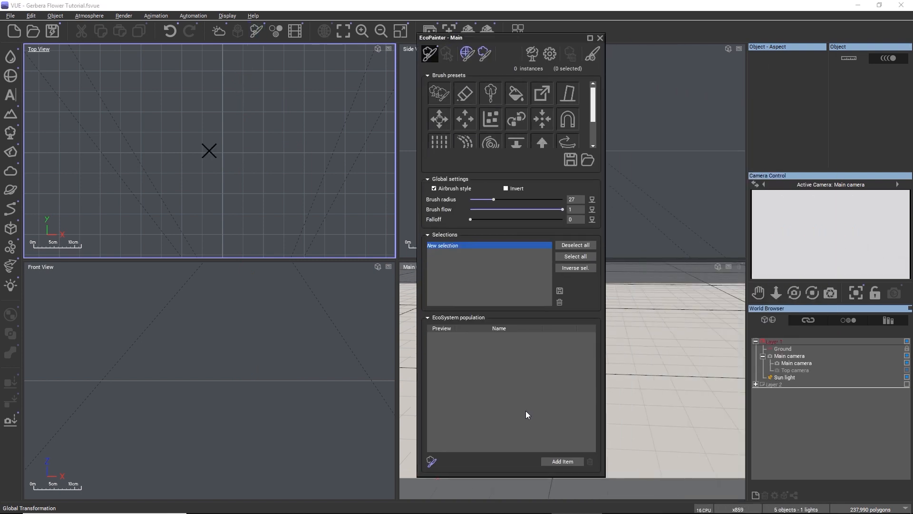
left_click(561, 461)
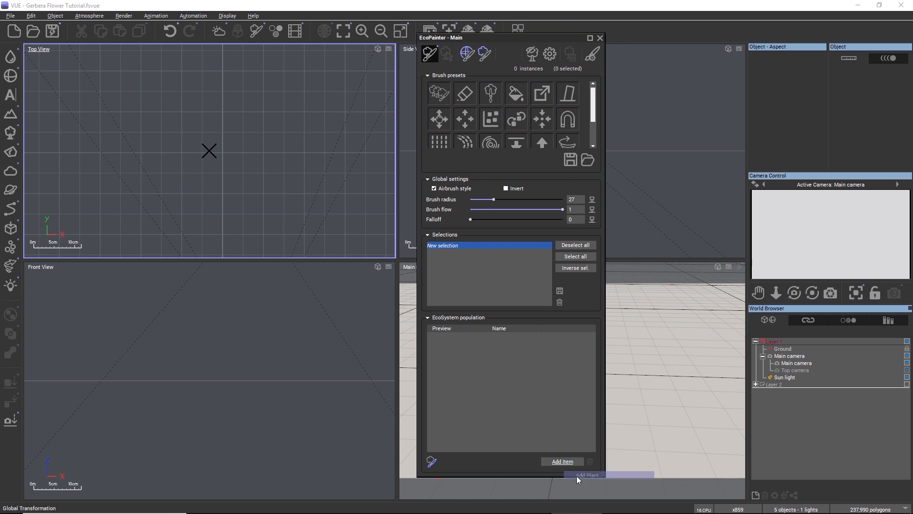
left_click(586, 475)
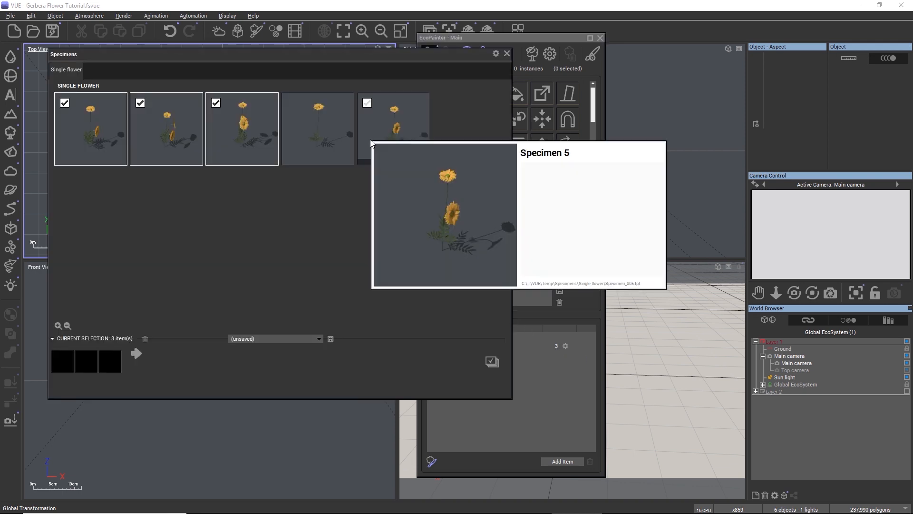
Tick the fourth and fifth Single flower gerbera specimens in the Specimens browser
left_click(367, 103)
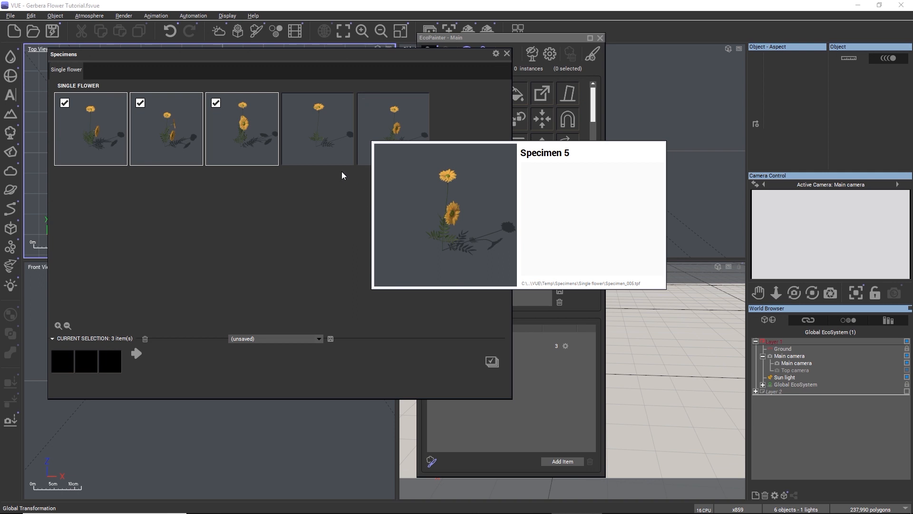
left_click(290, 103)
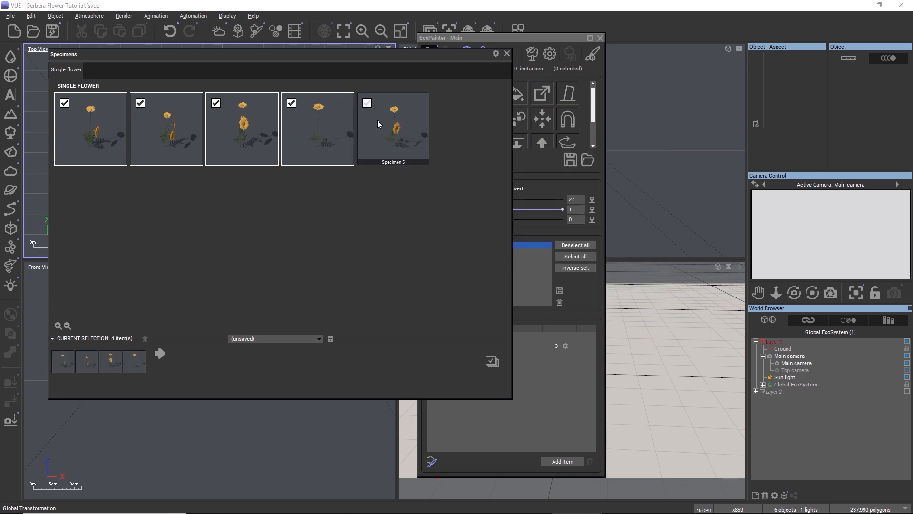
left_click(367, 103)
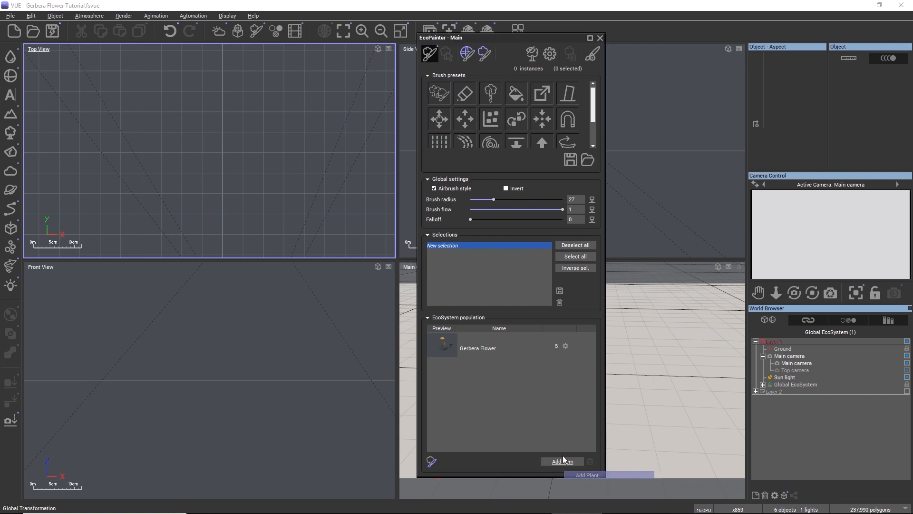
left_click(561, 461)
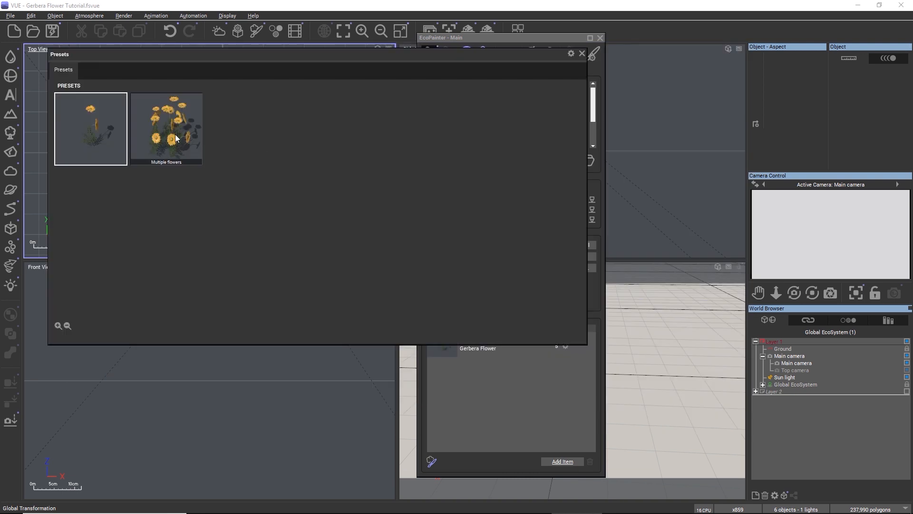
left_click(582, 53)
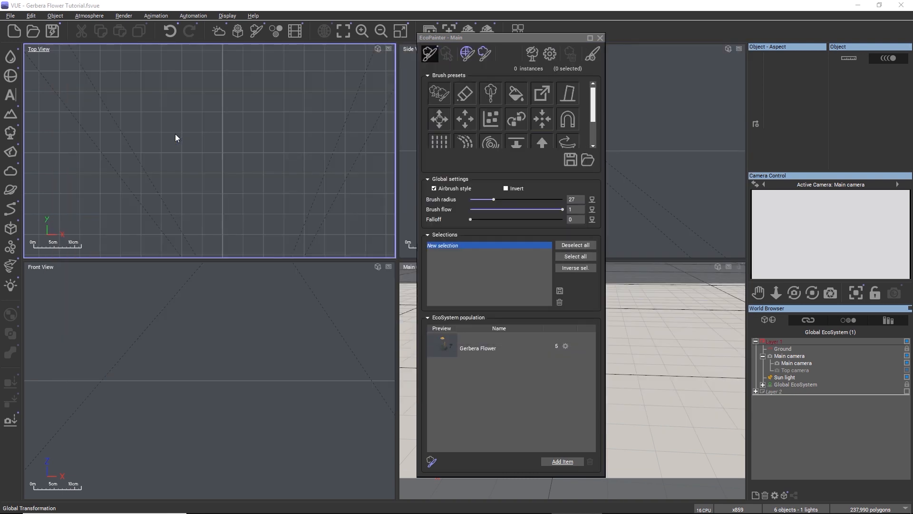
left_click(561, 461)
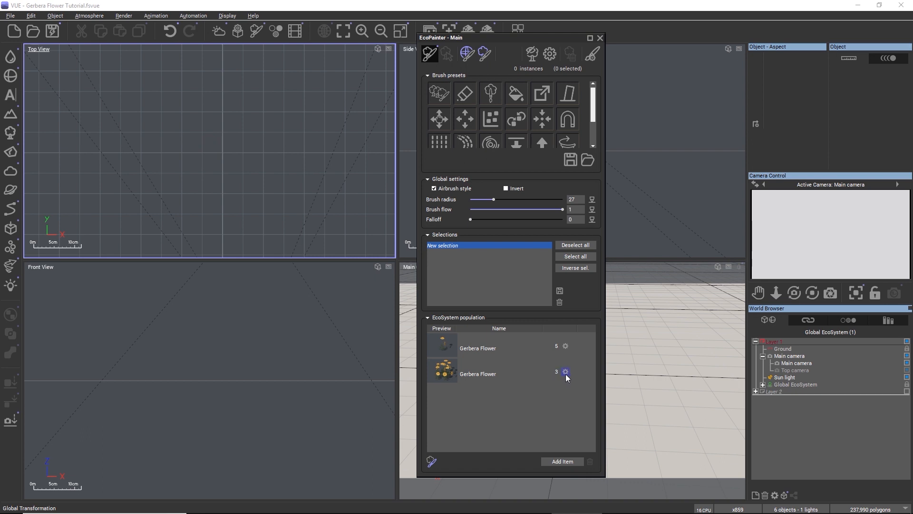
Set the second Gerbera Flower's plant quality mode to Static mesh
left_click(565, 372)
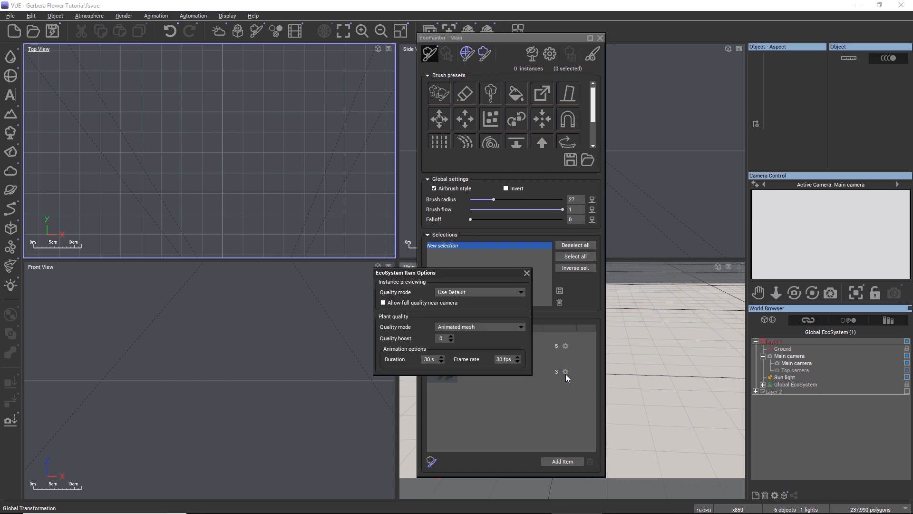
mouse_move(408, 342)
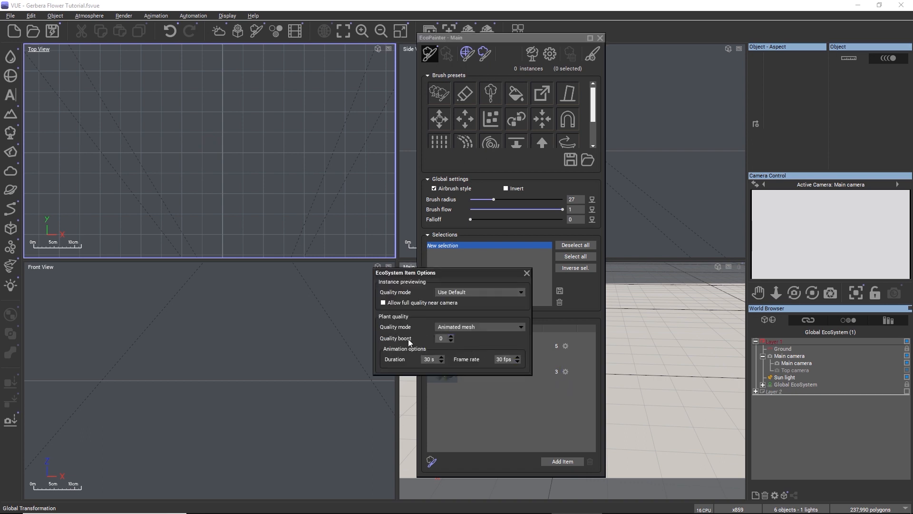
mouse_move(427, 332)
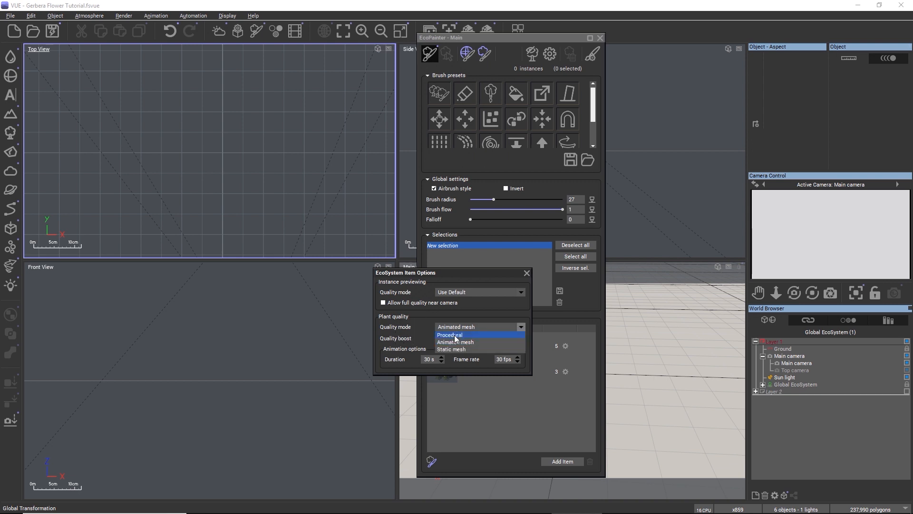
left_click(451, 348)
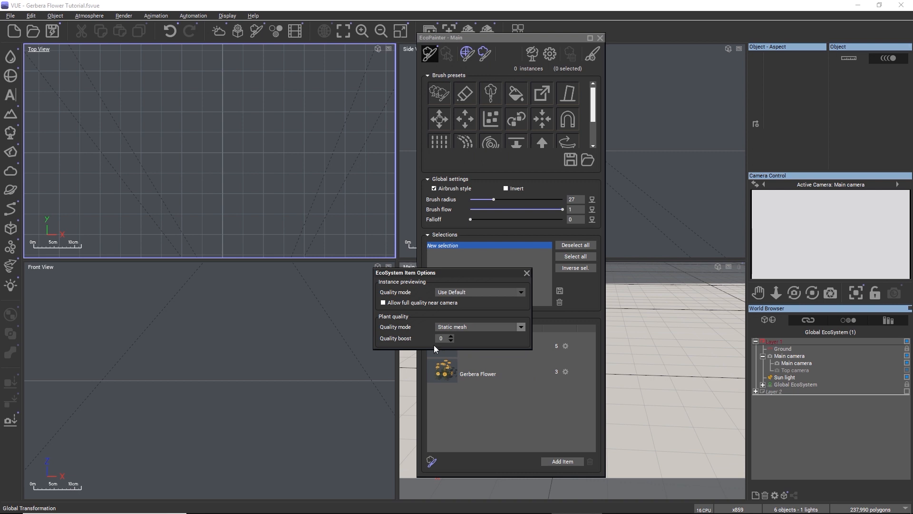
mouse_move(390, 343)
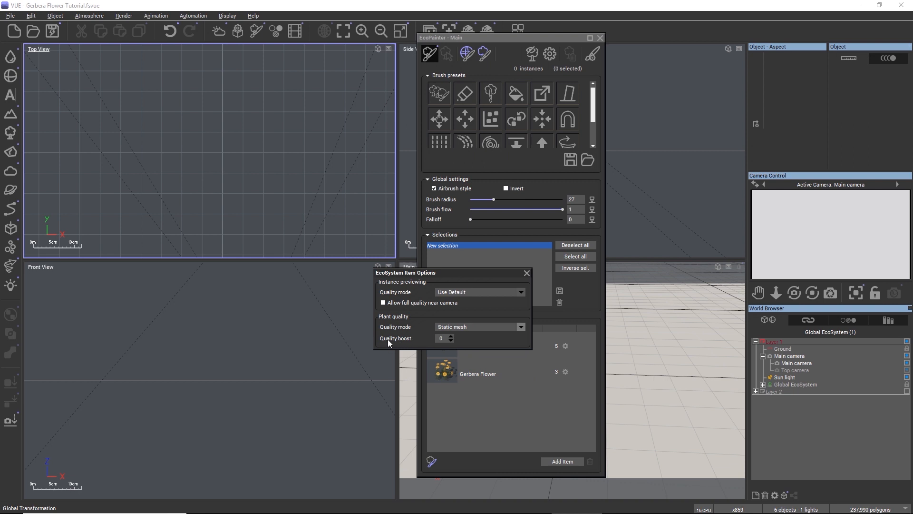
mouse_move(469, 338)
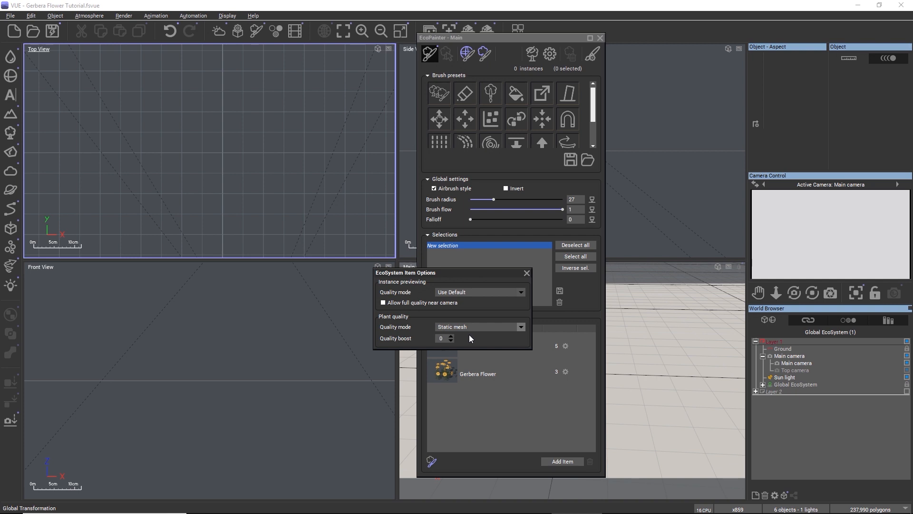
mouse_move(9, 270)
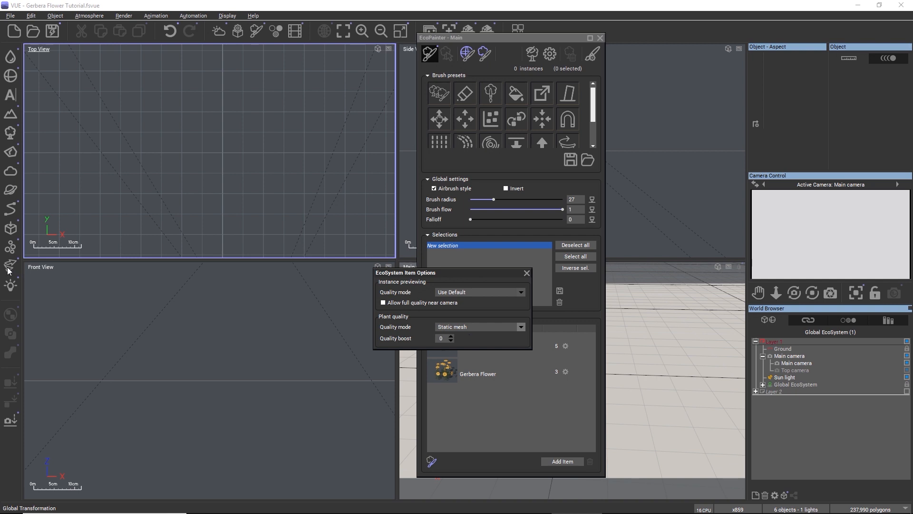
mouse_move(205, 39)
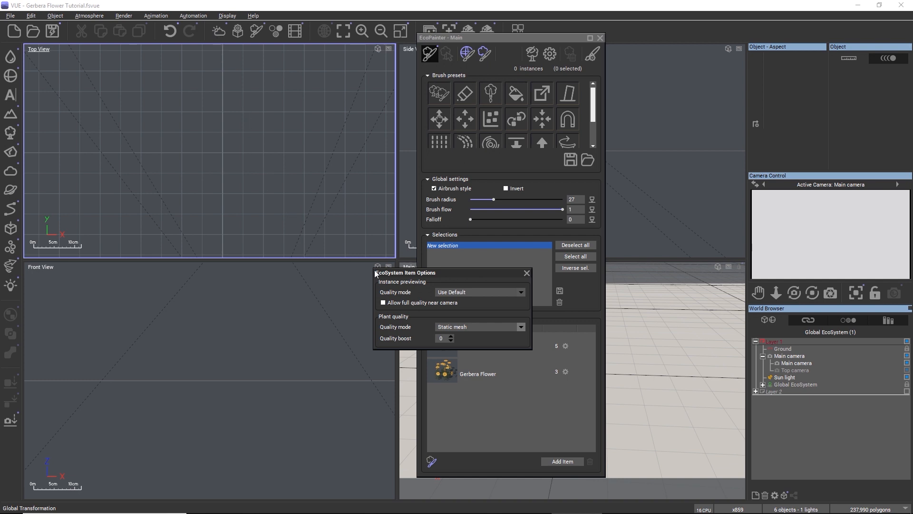
mouse_move(448, 276)
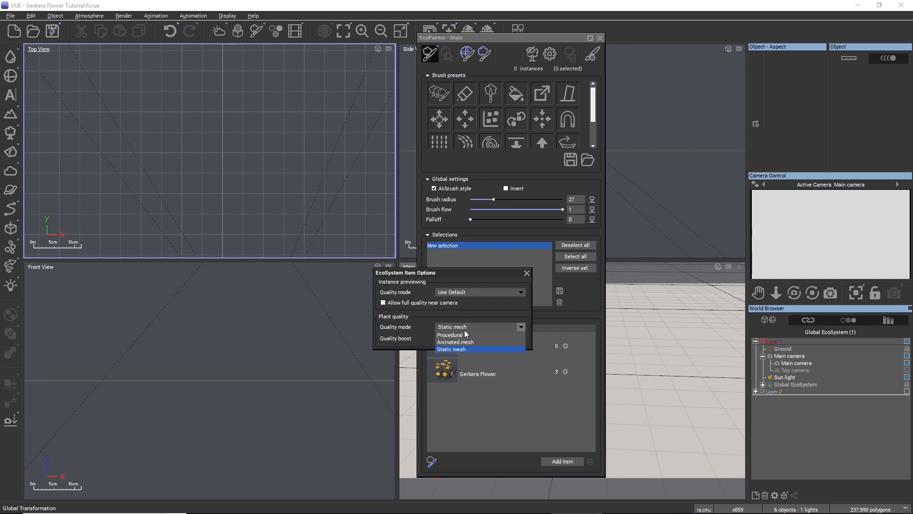
Change the quality mode to Procedural, then to Animated mesh
left_click(451, 334)
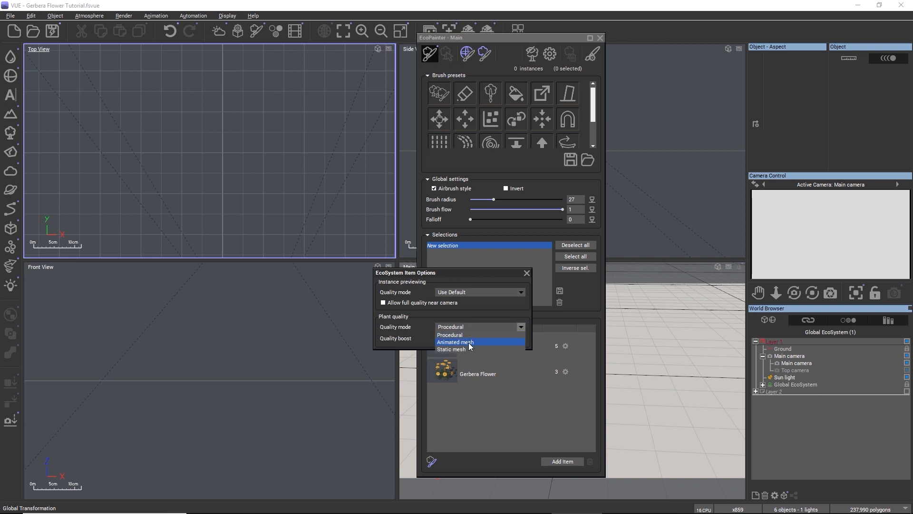
left_click(456, 342)
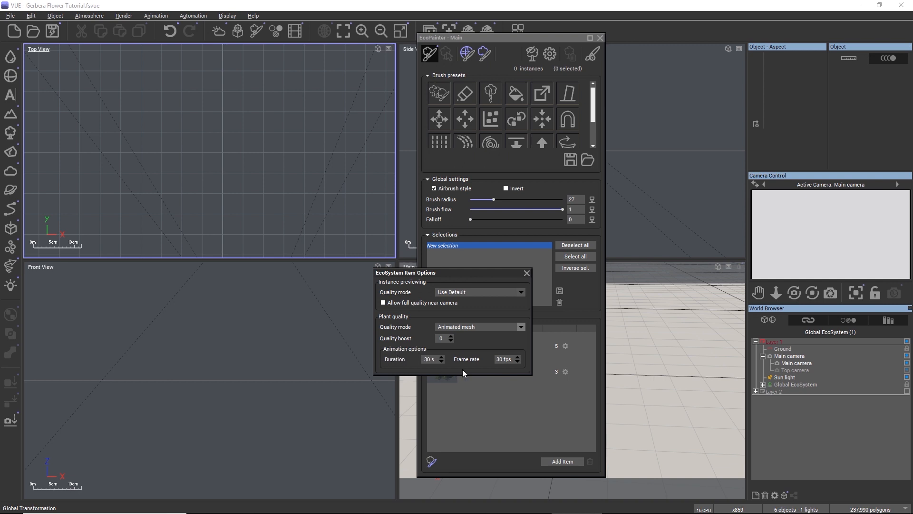
mouse_move(524, 360)
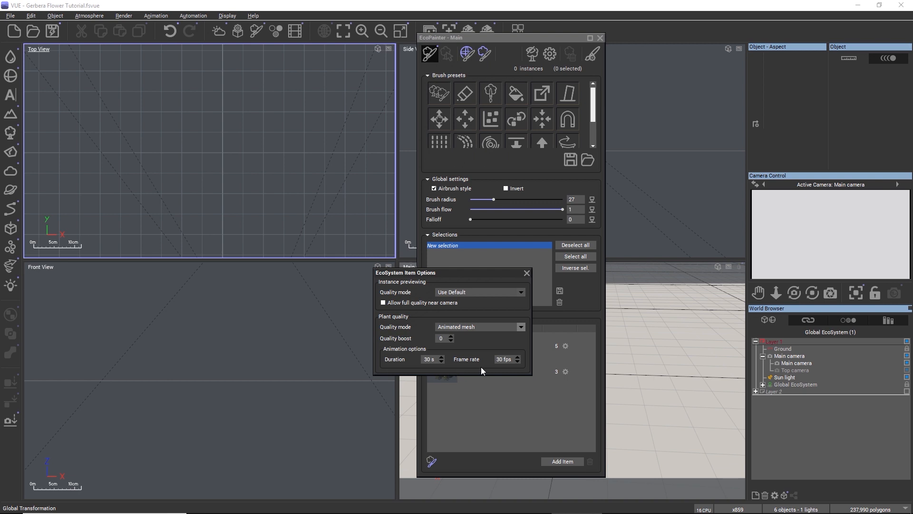
mouse_move(422, 372)
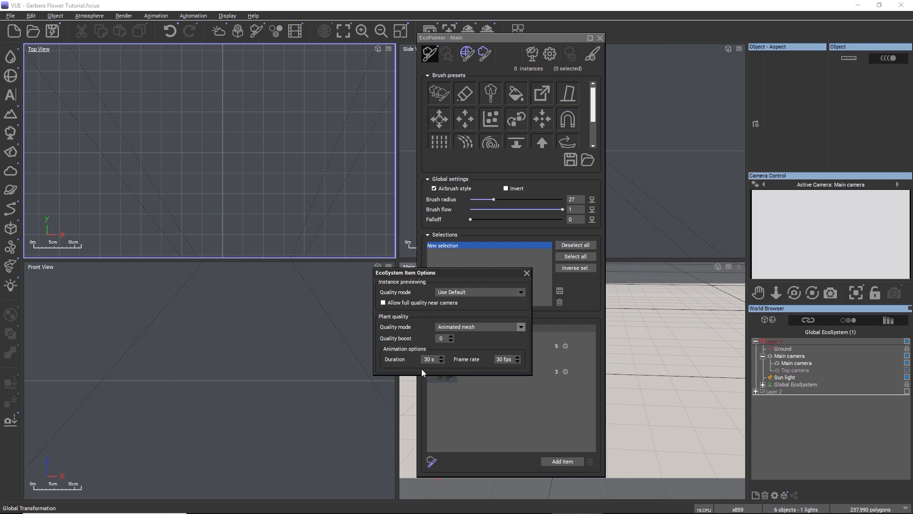
mouse_move(522, 287)
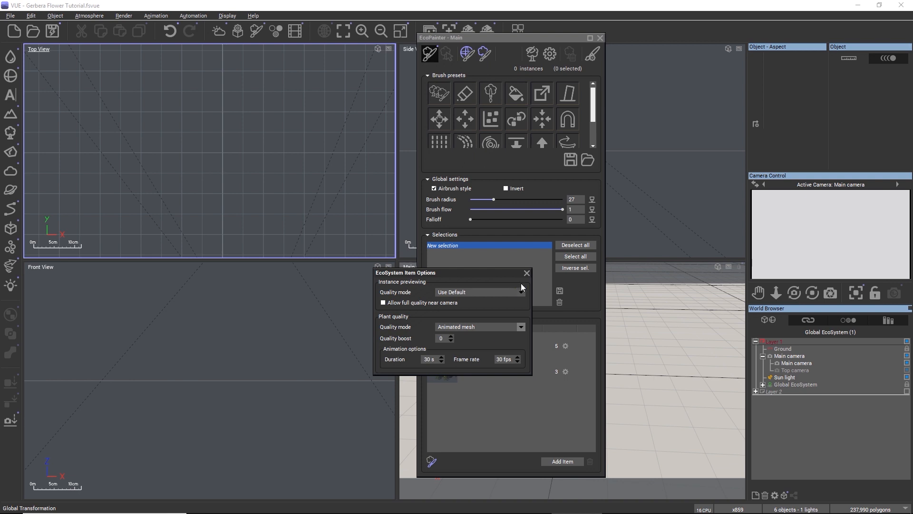
Paint two gerbera instances with the Populate brush in Top view, then select and manipulate them
left_click(527, 273)
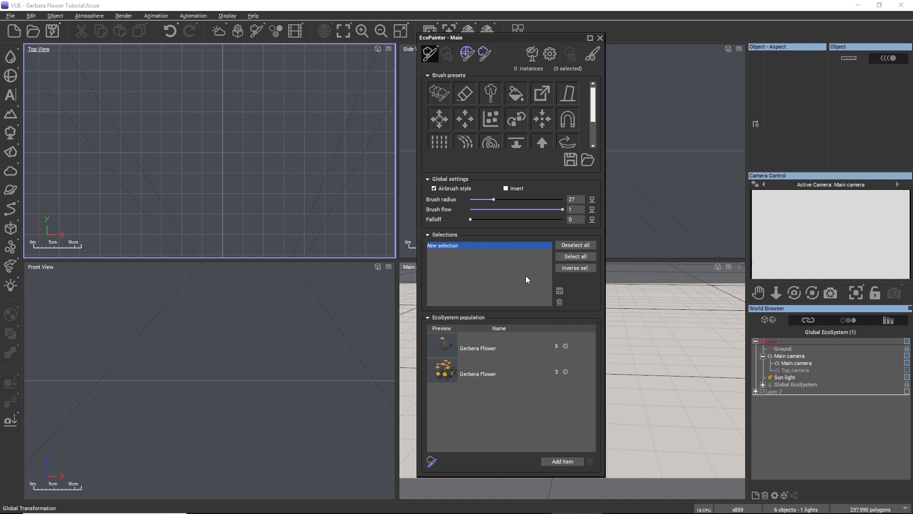
mouse_move(438, 93)
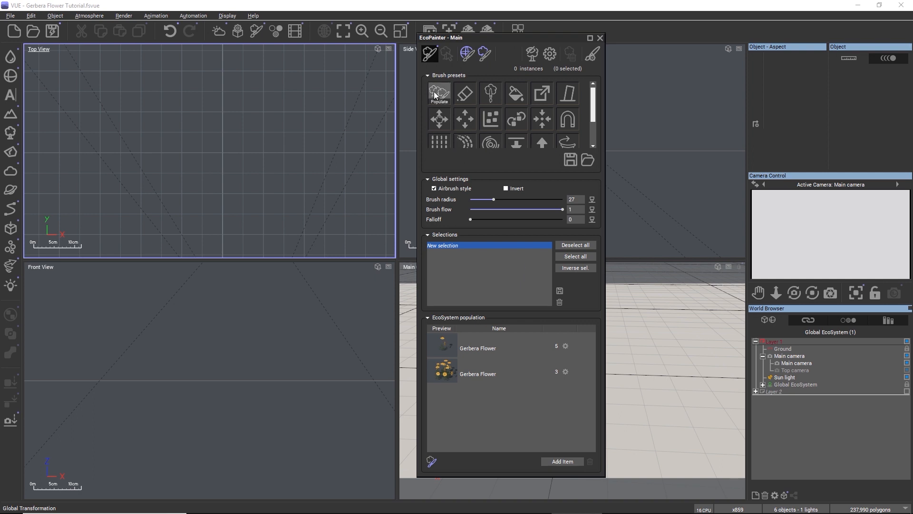
left_click(439, 93)
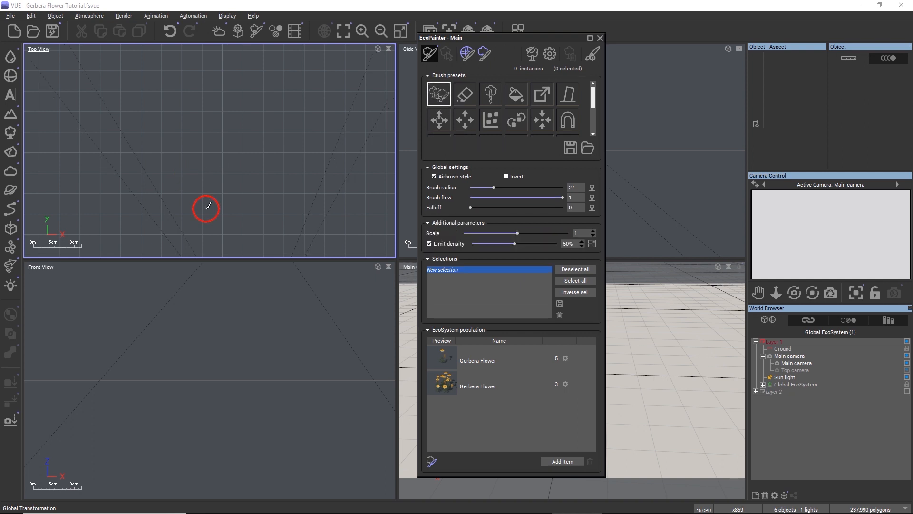
left_click_drag(205, 208, 202, 157)
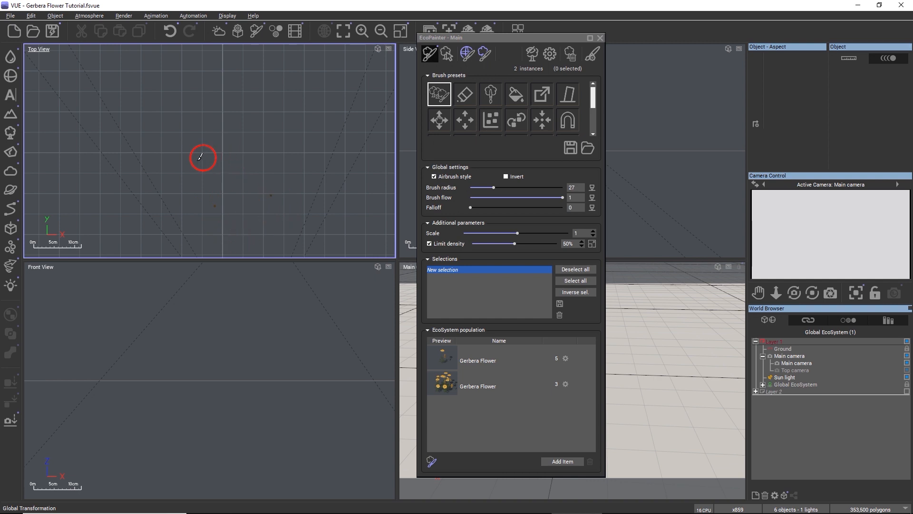
left_click(446, 54)
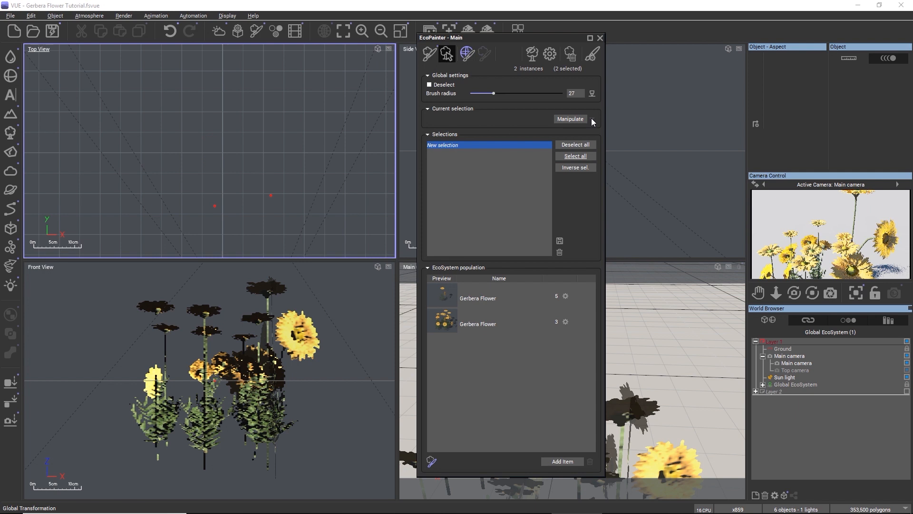
left_click(593, 119)
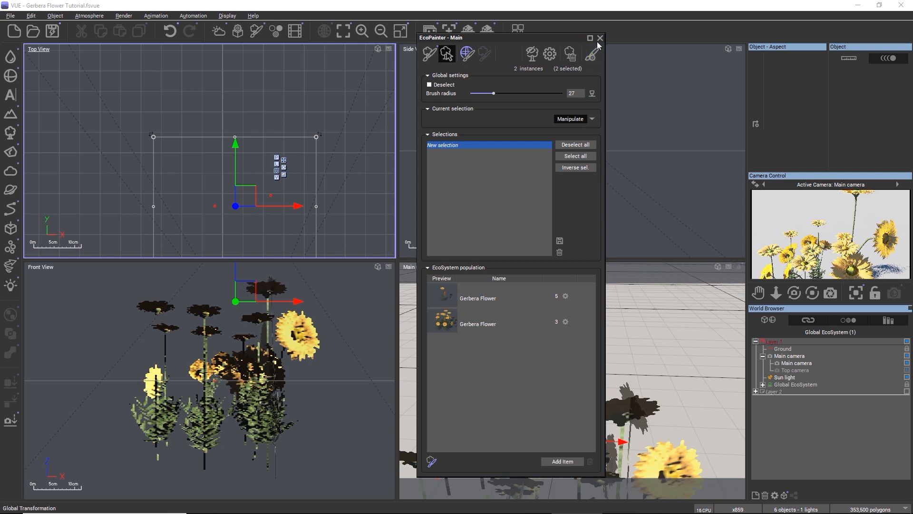
Close the EcoPainter, enable Layer 2, and select its three Gerbera Flower objects
left_click(600, 38)
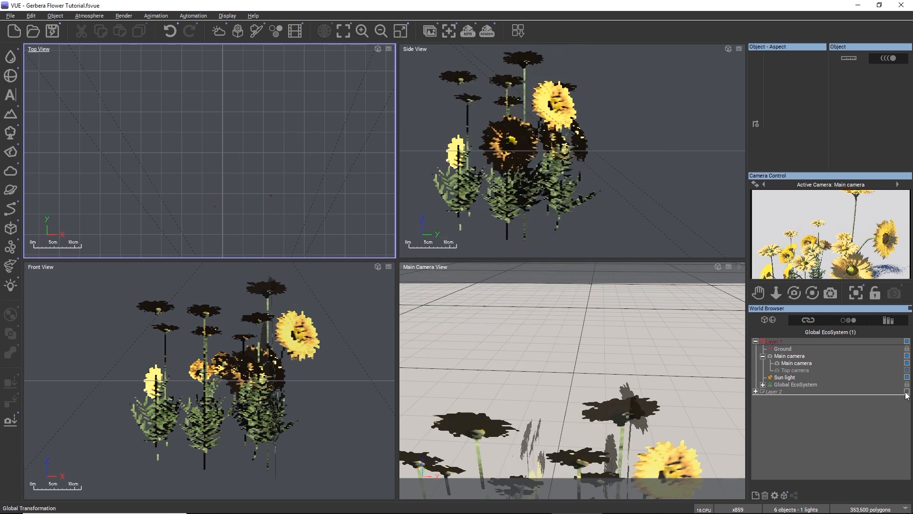
left_click(755, 392)
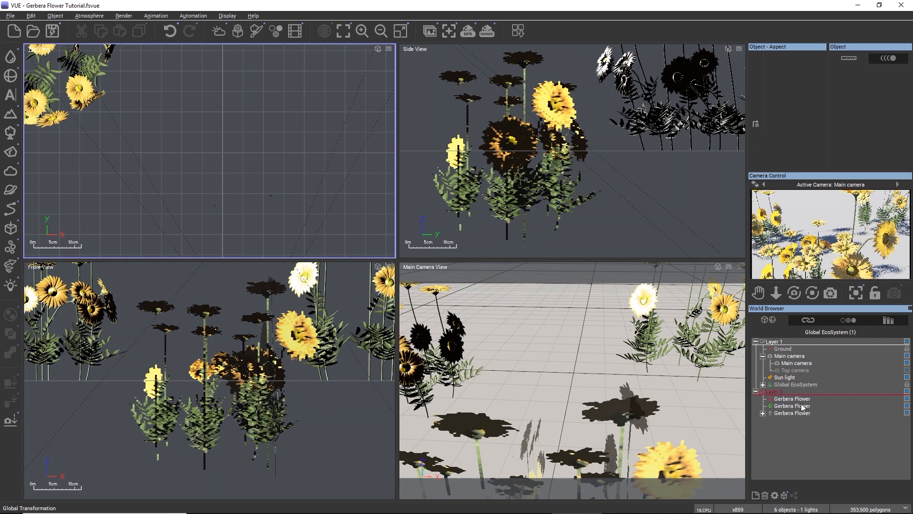
left_click(791, 406)
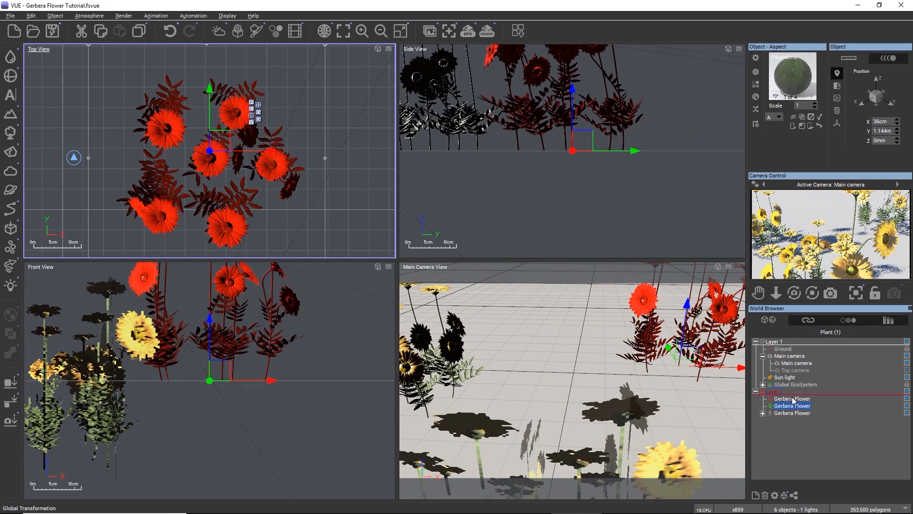
left_click(791, 399)
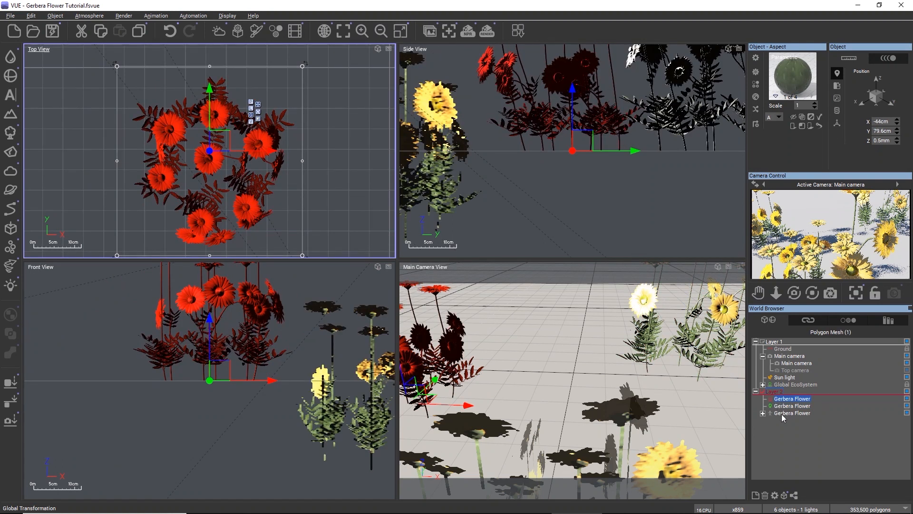
left_click(792, 413)
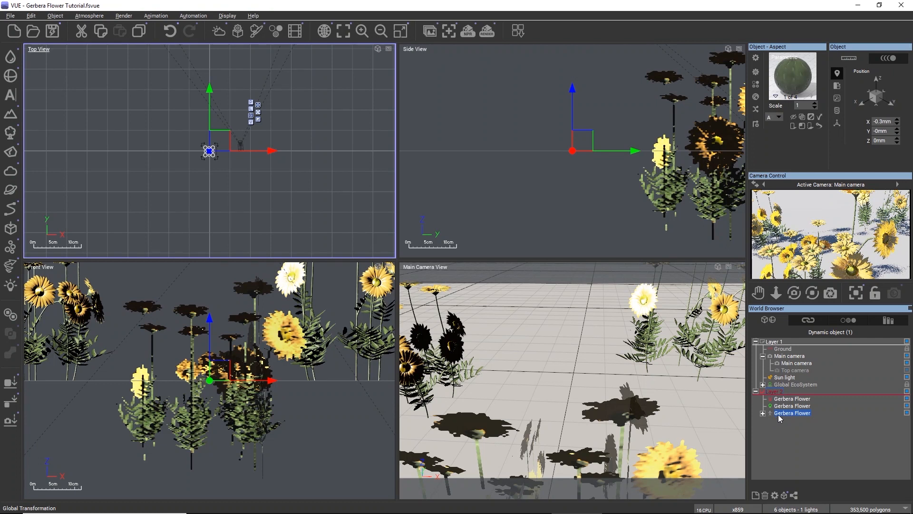